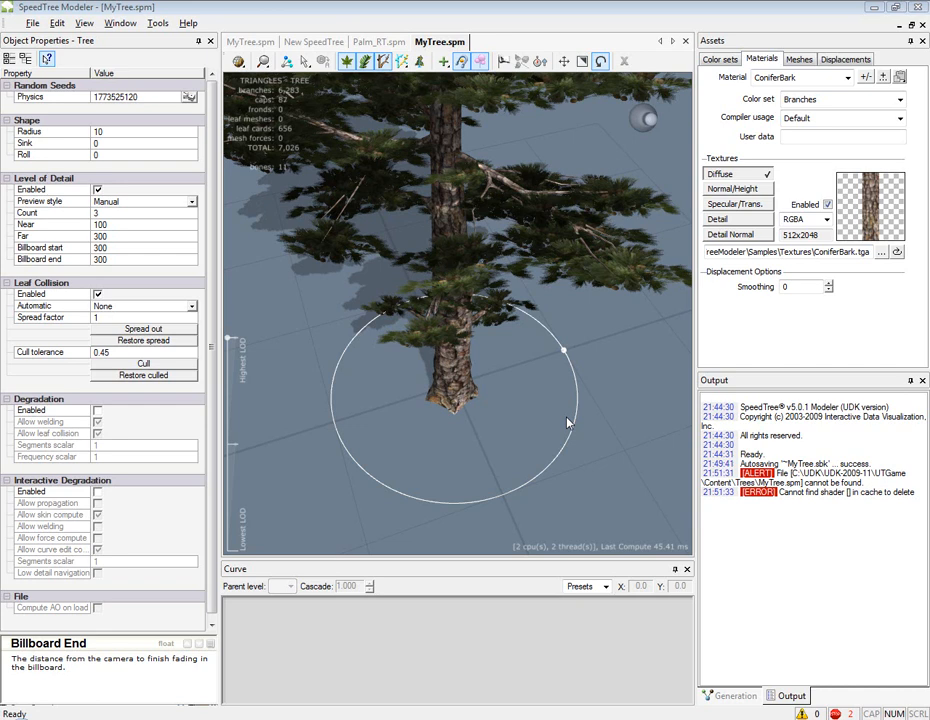
pyautogui.moveTo(556, 386)
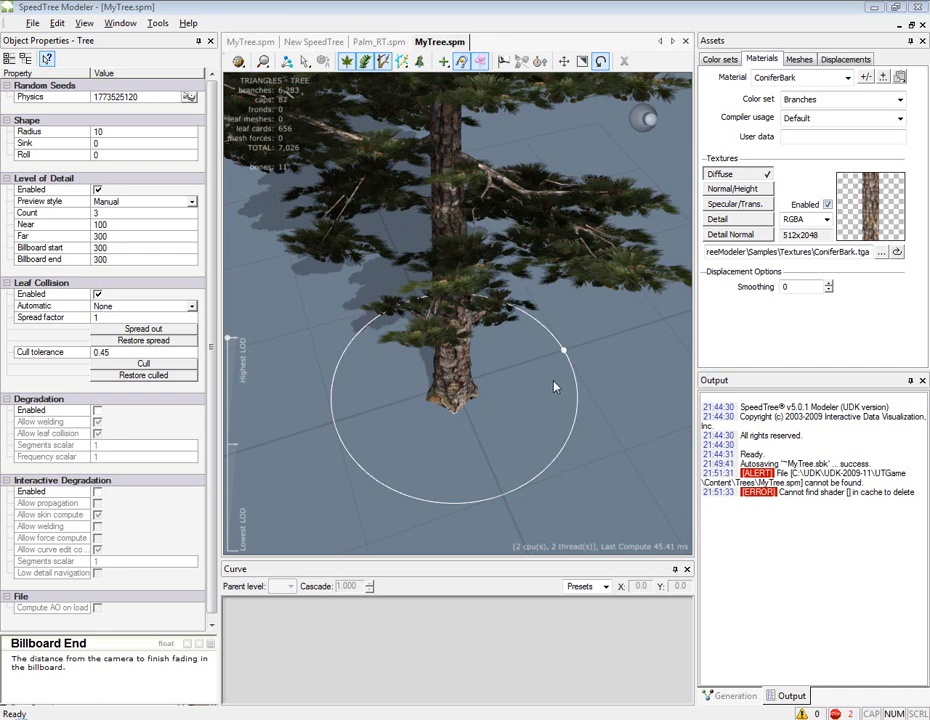
# Zoom out to view the whole tree and set the LOD Near distance to 175
pyautogui.rightClick(505, 383)
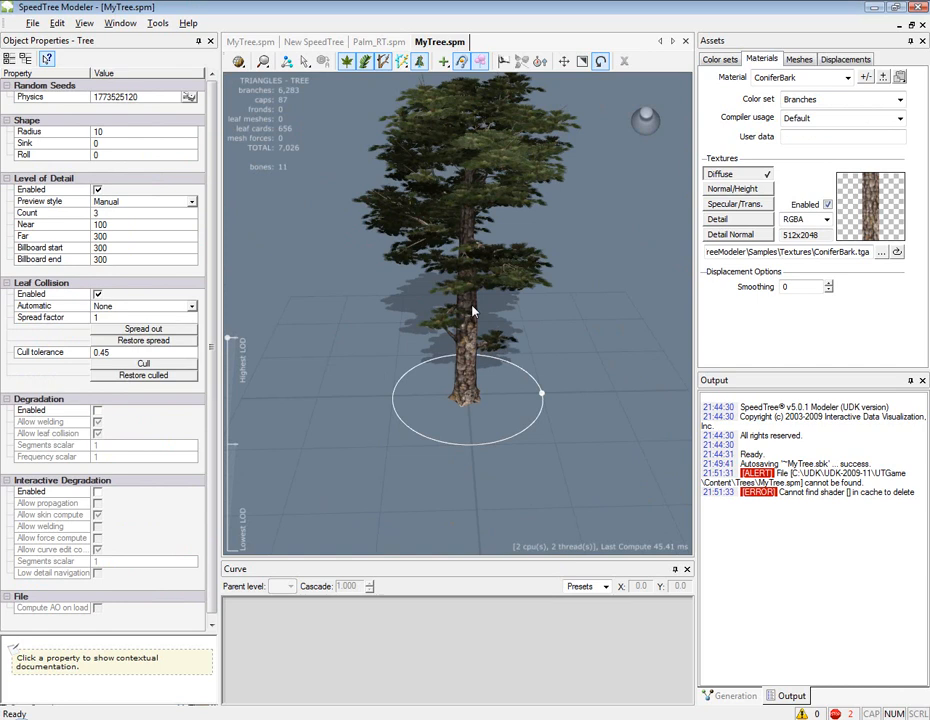
pyautogui.moveTo(356, 377)
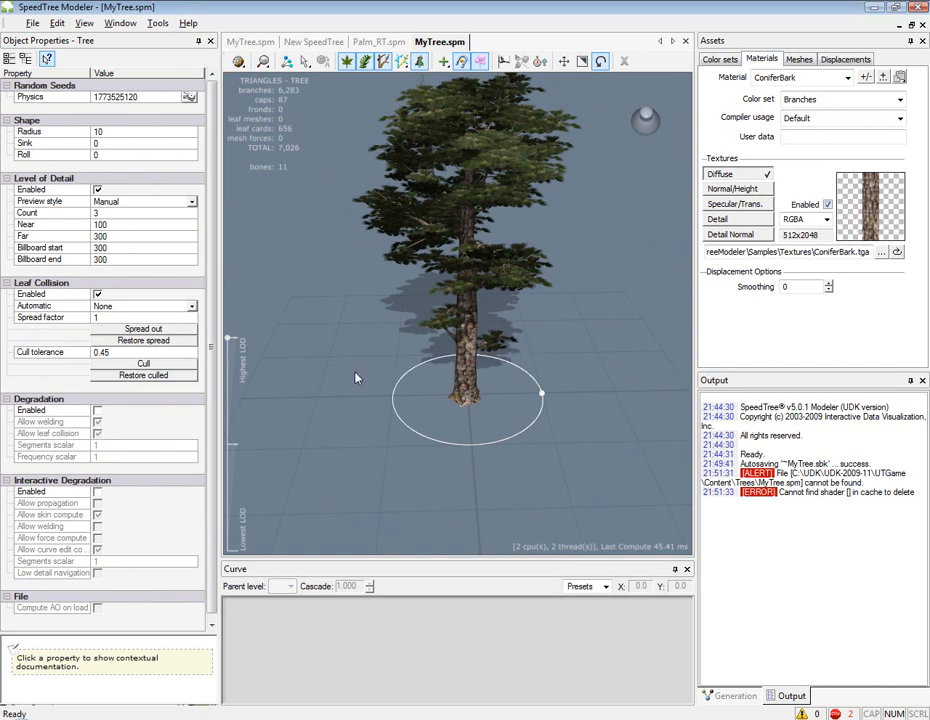
pyautogui.moveTo(350, 276)
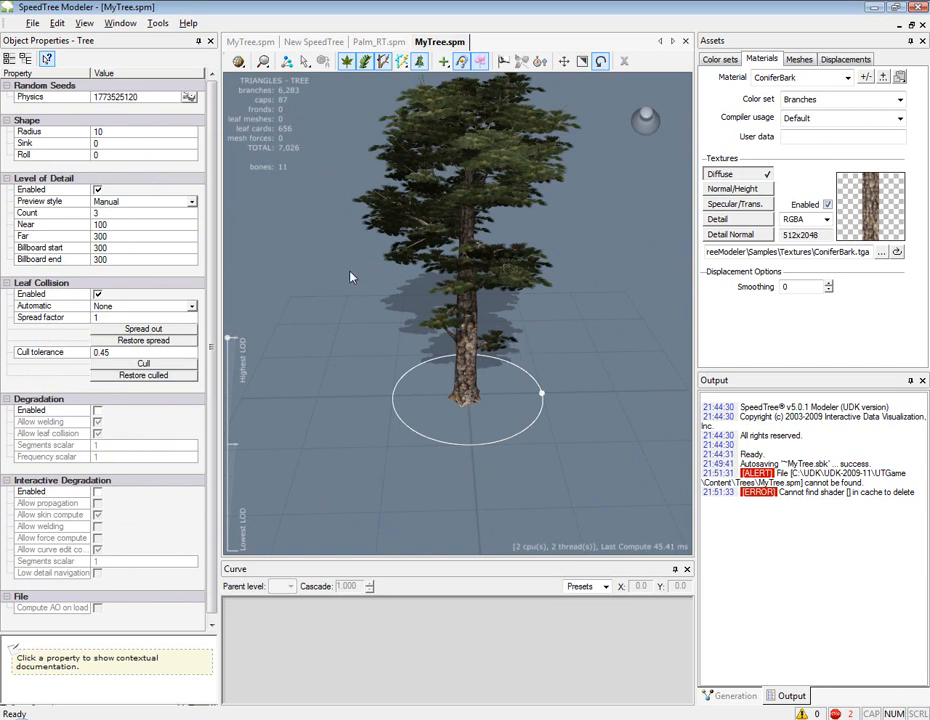
pyautogui.moveTo(334, 298)
pyautogui.write('175')
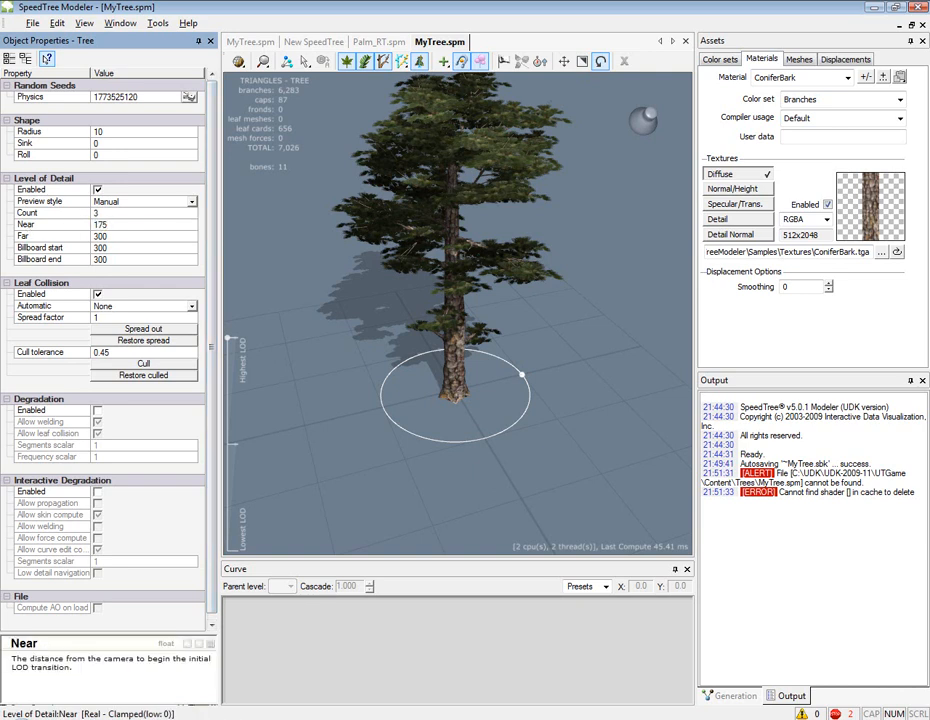
pyautogui.tripleClick(145, 247)
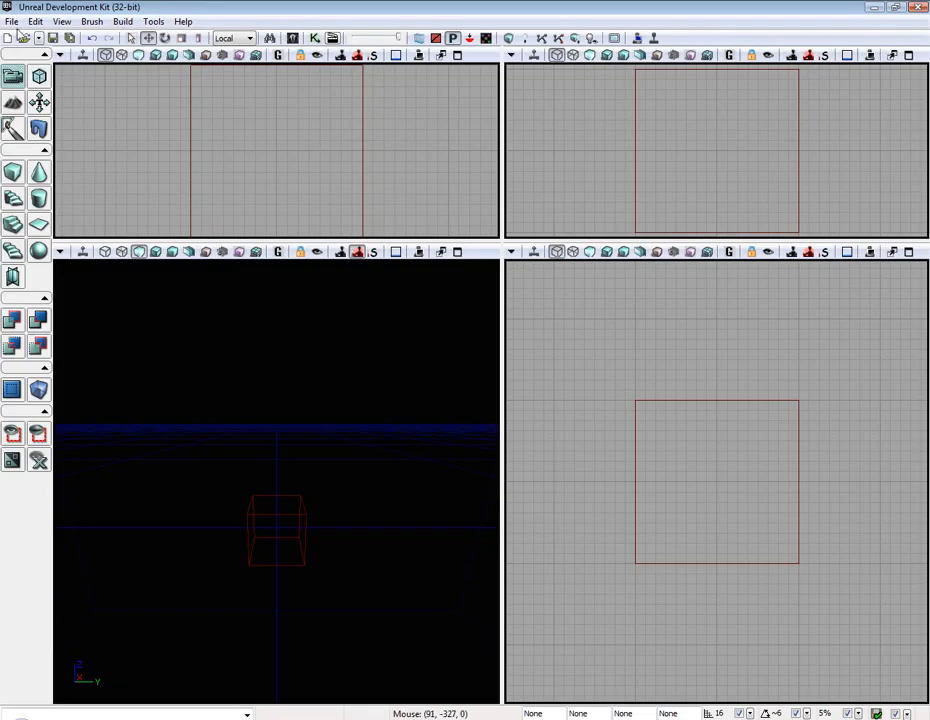
pyautogui.moveTo(385, 608)
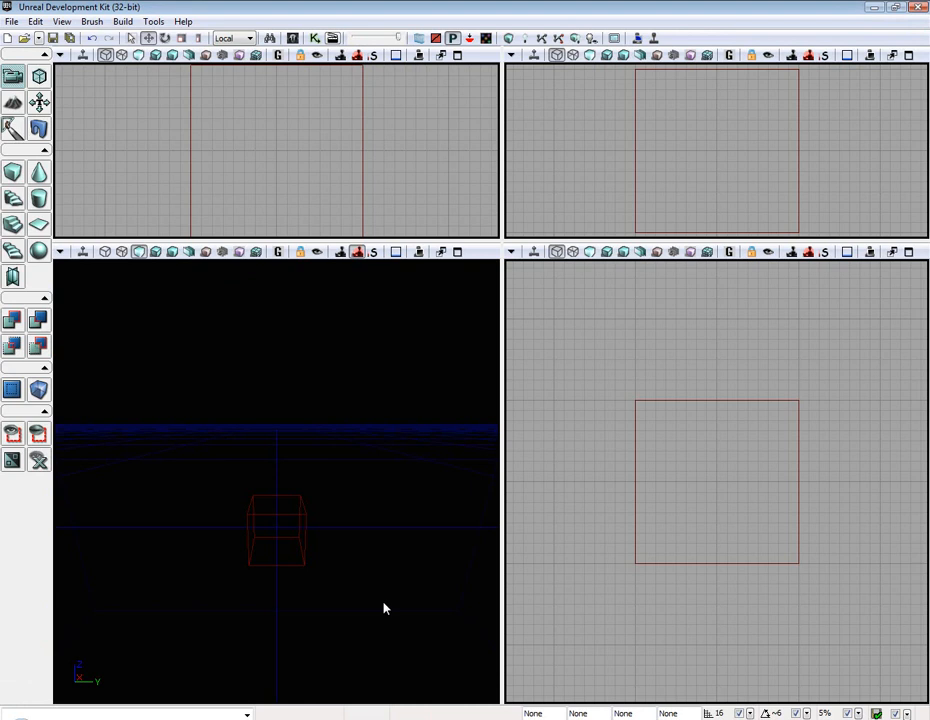
pyautogui.moveTo(697, 620)
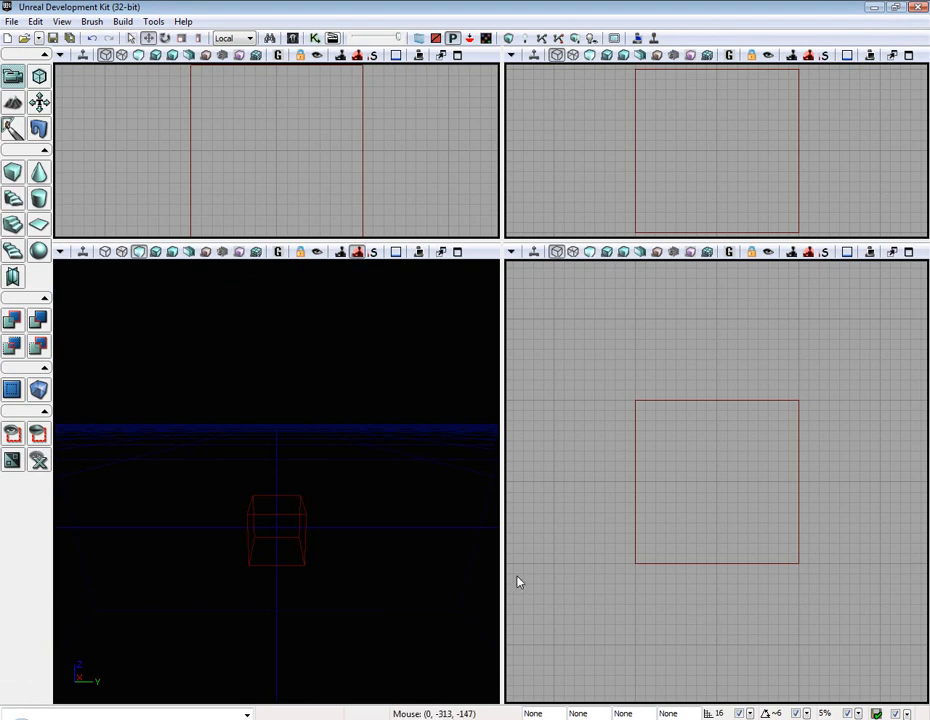
# Show the Content Browser from View > Browser Windows
pyautogui.click(61, 21)
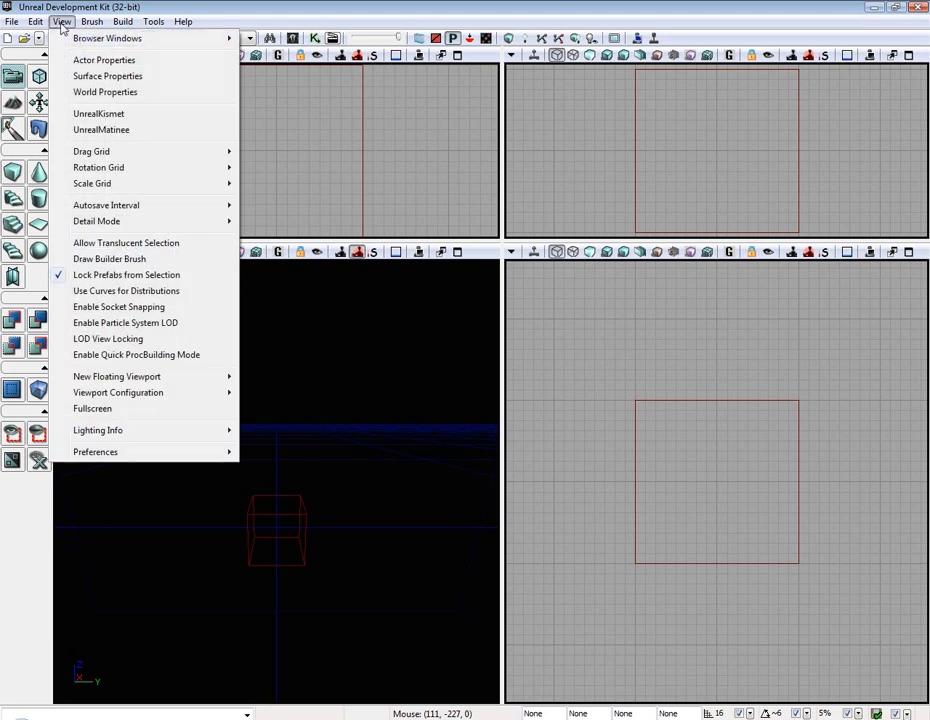
pyautogui.click(107, 38)
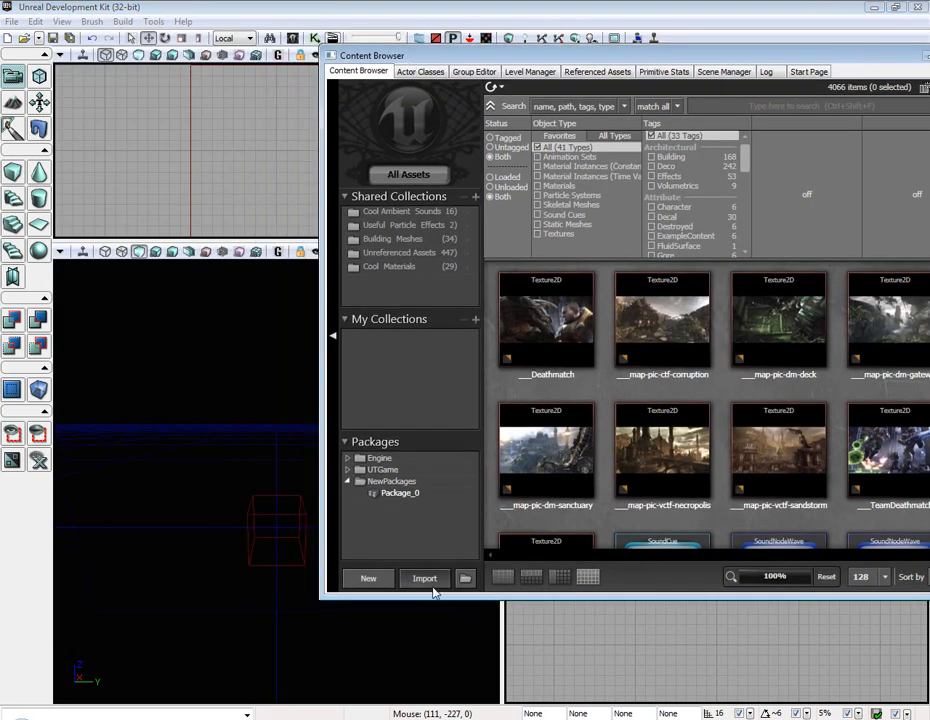
# Import the bark texture, MyTree and both texture atlases from the desktop into package SpeedTree
pyautogui.click(424, 578)
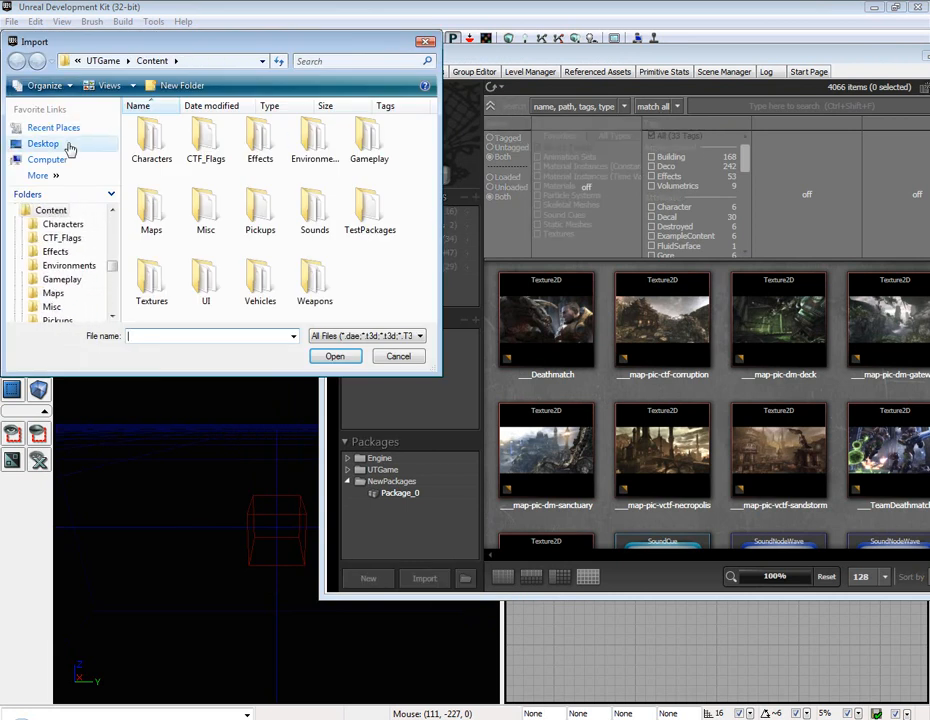
pyautogui.click(43, 143)
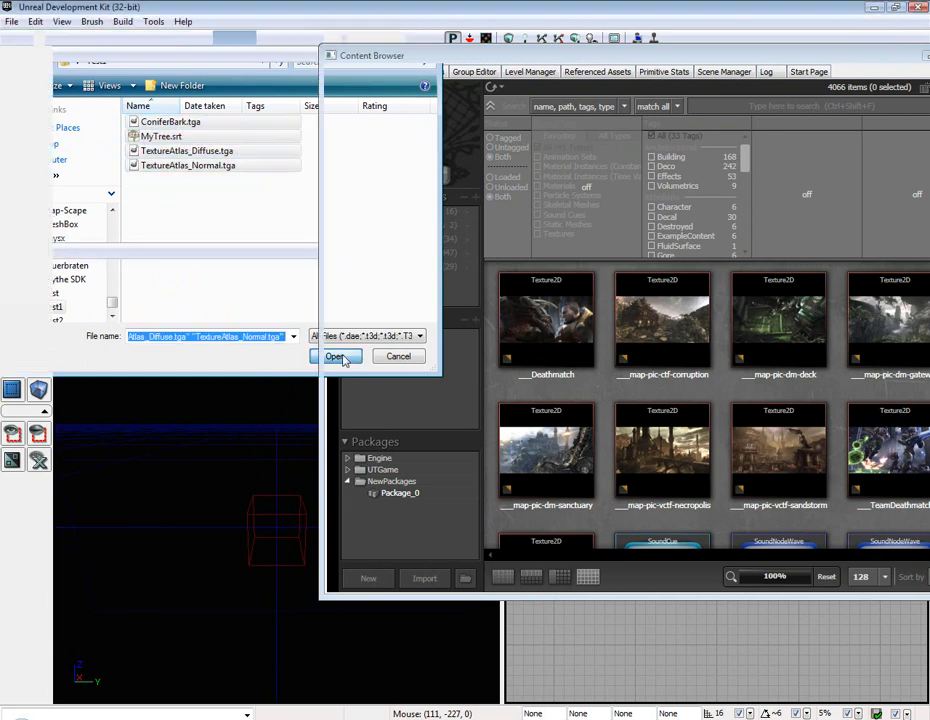
pyautogui.click(335, 357)
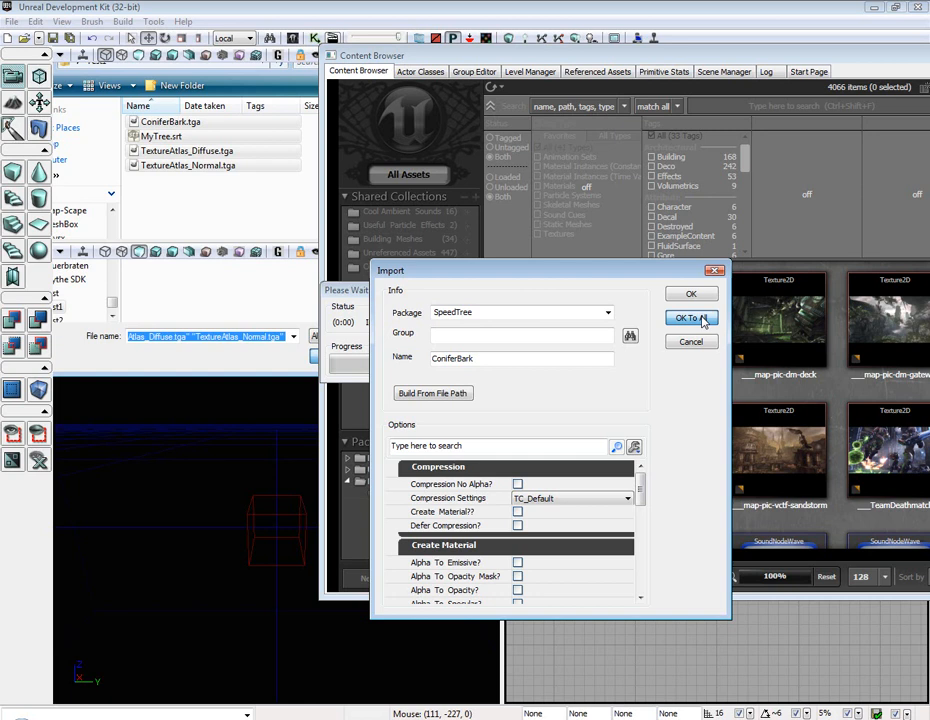
pyautogui.click(690, 317)
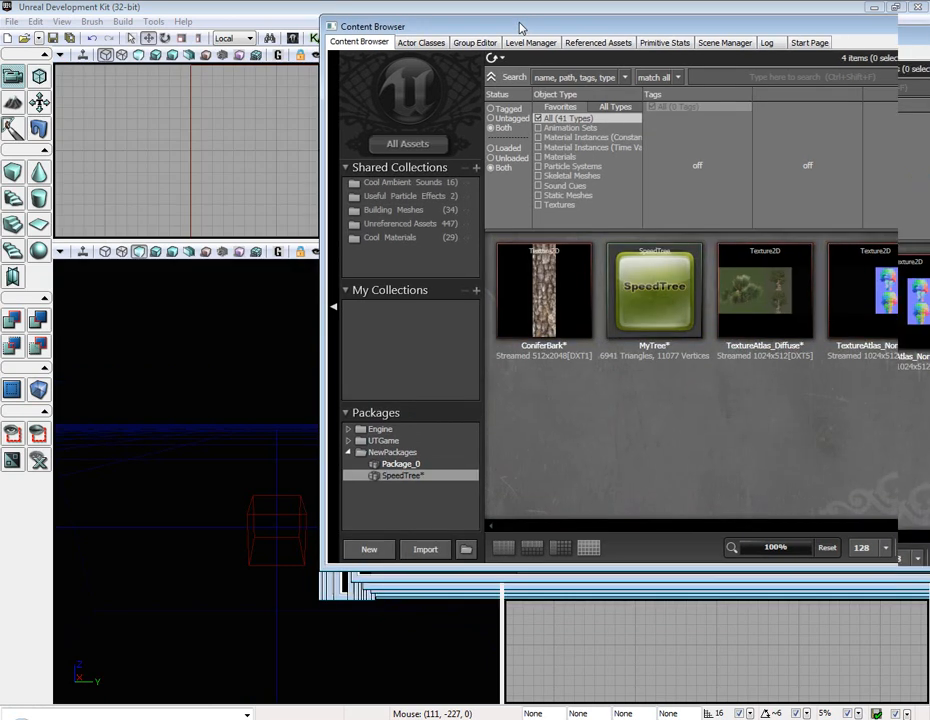
# Build a 2048 by 2048 by 16 cube brush and add it as the floor
pyautogui.click(654, 290)
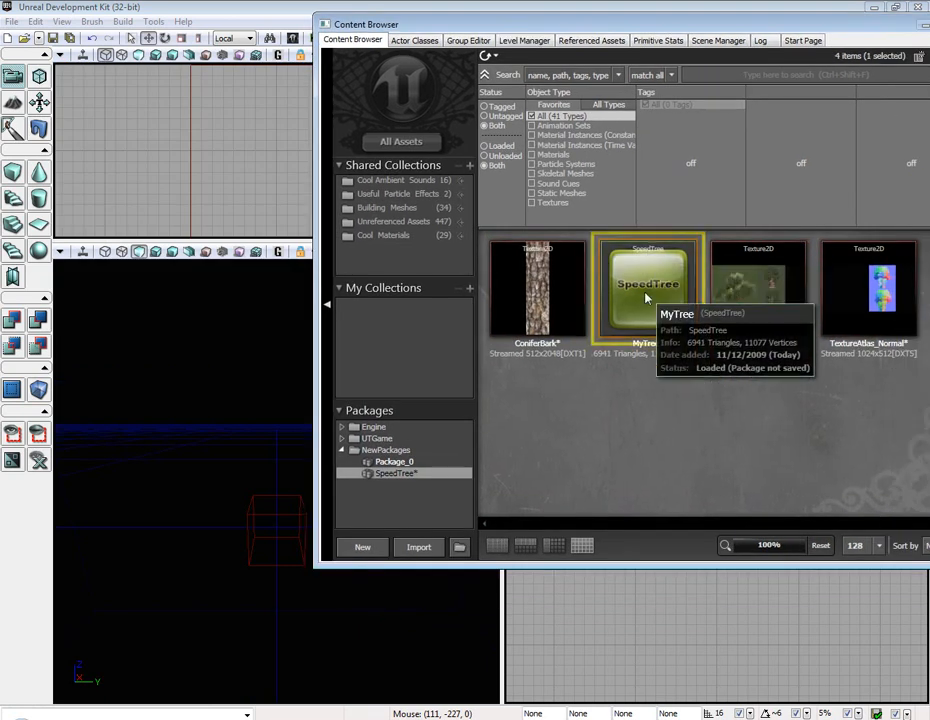
pyautogui.doubleClick(648, 290)
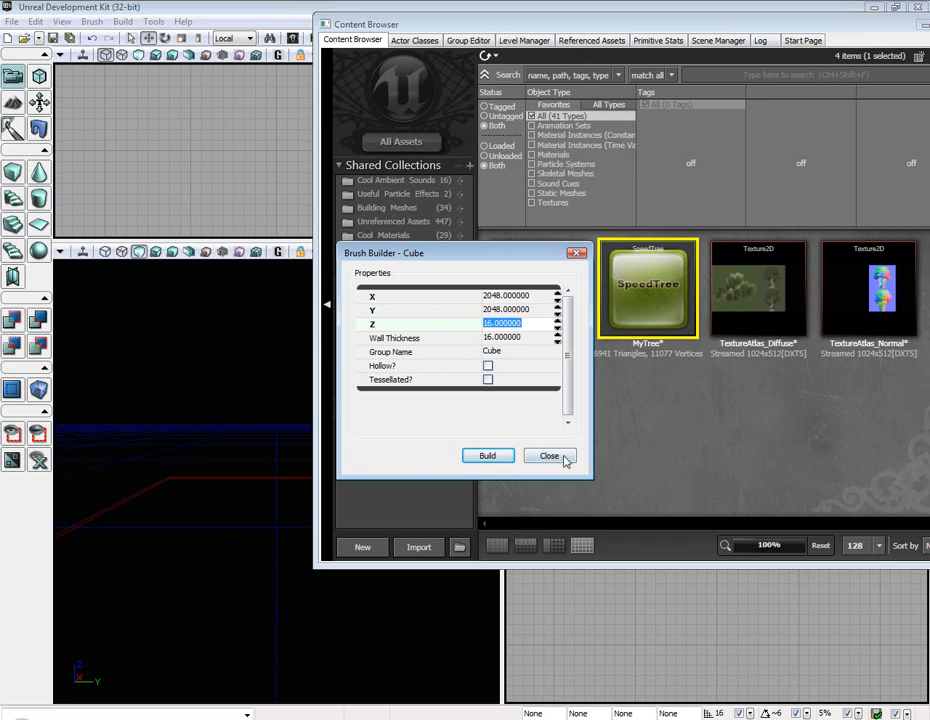
pyautogui.click(549, 456)
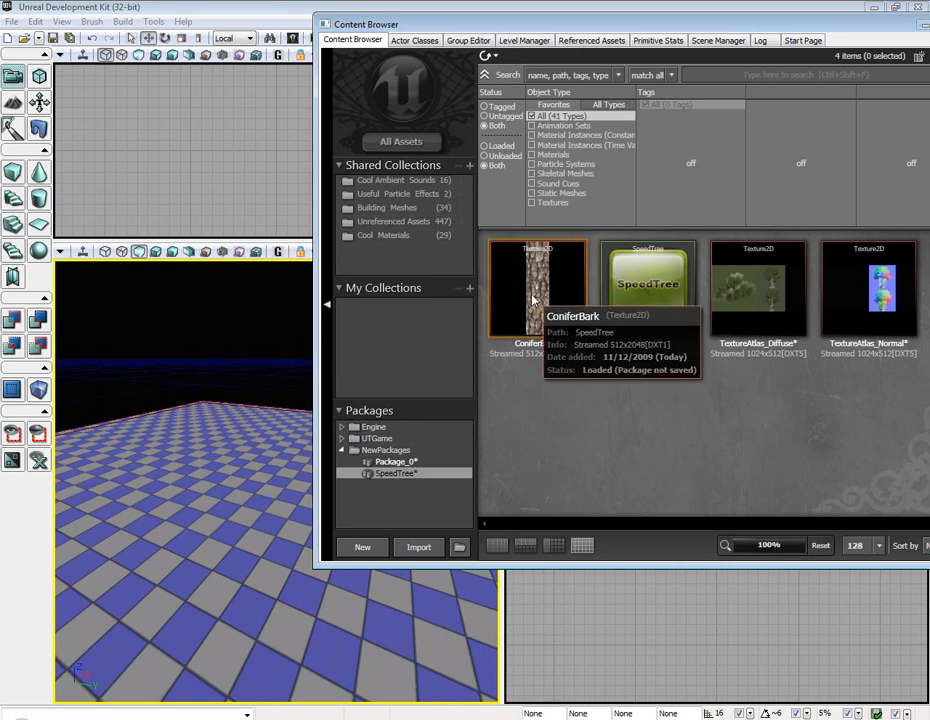
pyautogui.moveTo(598, 437)
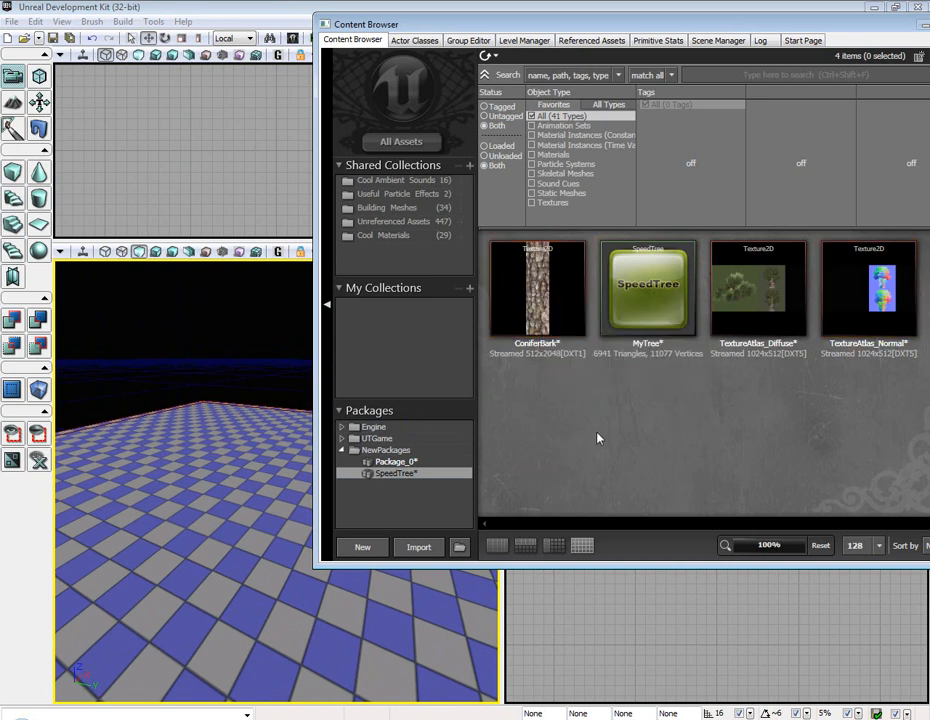
# Create ConiferBark_Mat from the ConiferBark texture and open it in the Material Editor
pyautogui.rightClick(537, 290)
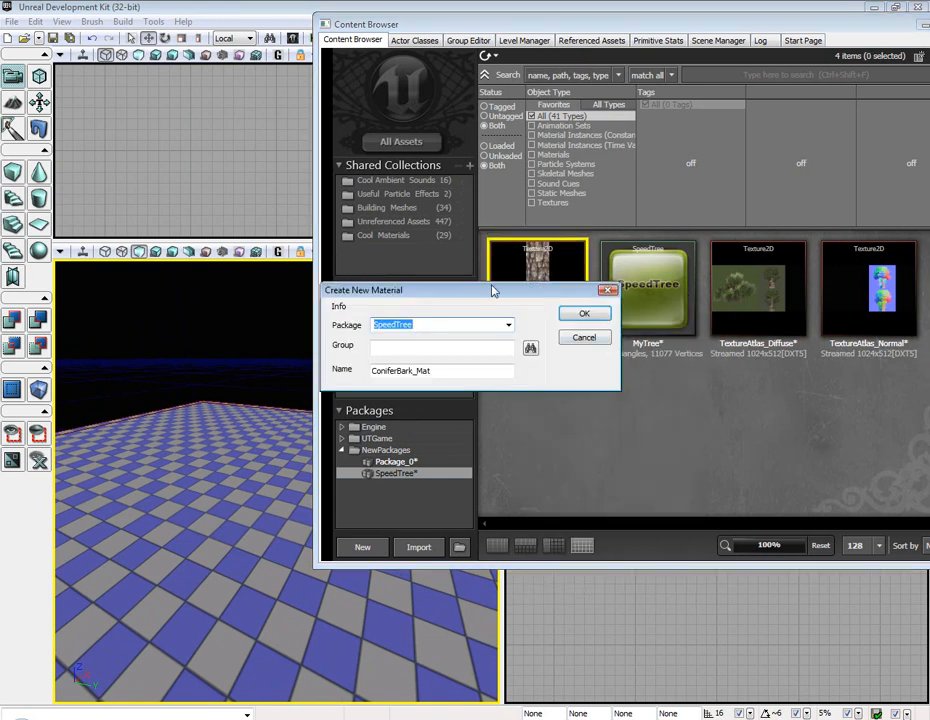
pyautogui.click(584, 313)
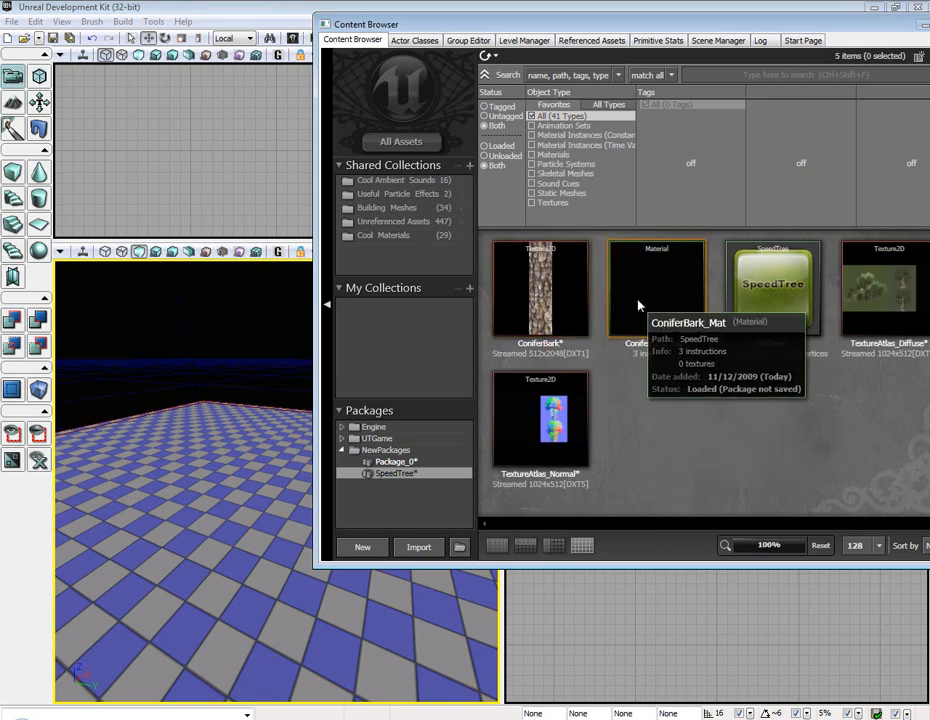
pyautogui.doubleClick(657, 290)
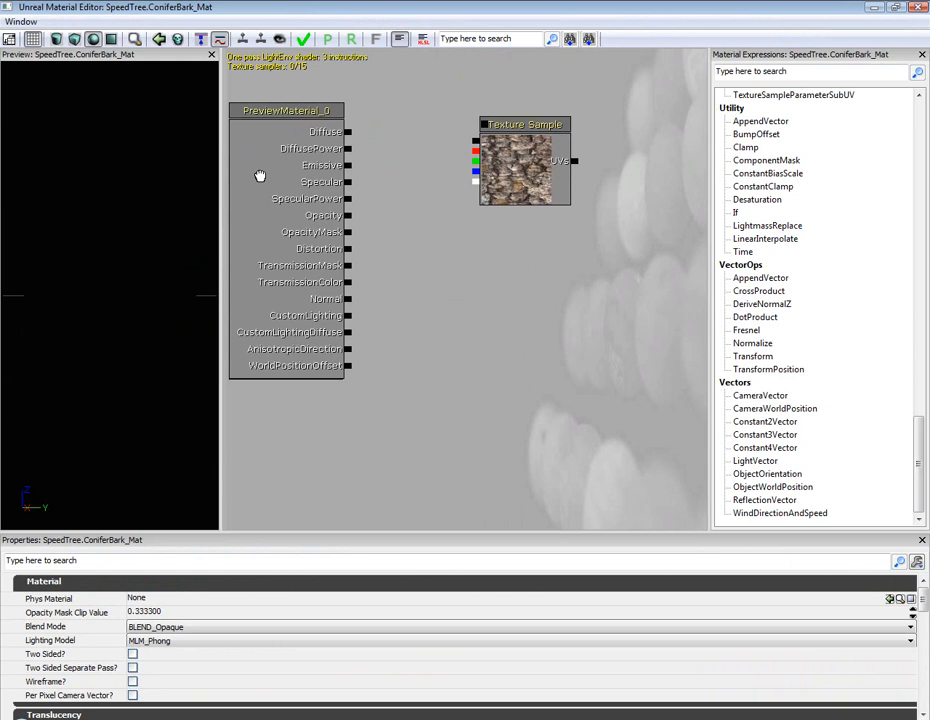
# Connect the Texture Sample's RGB output to Diffuse and apply ConiferBark_Mat
pyautogui.click(525, 170)
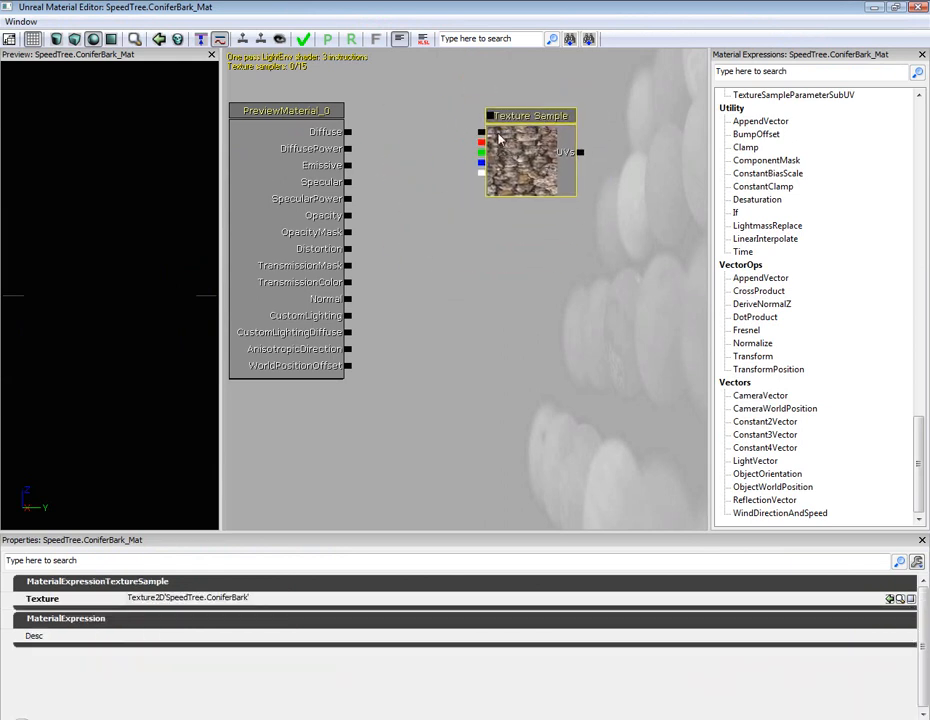
pyautogui.moveTo(483, 135); pyautogui.dragTo(348, 132)
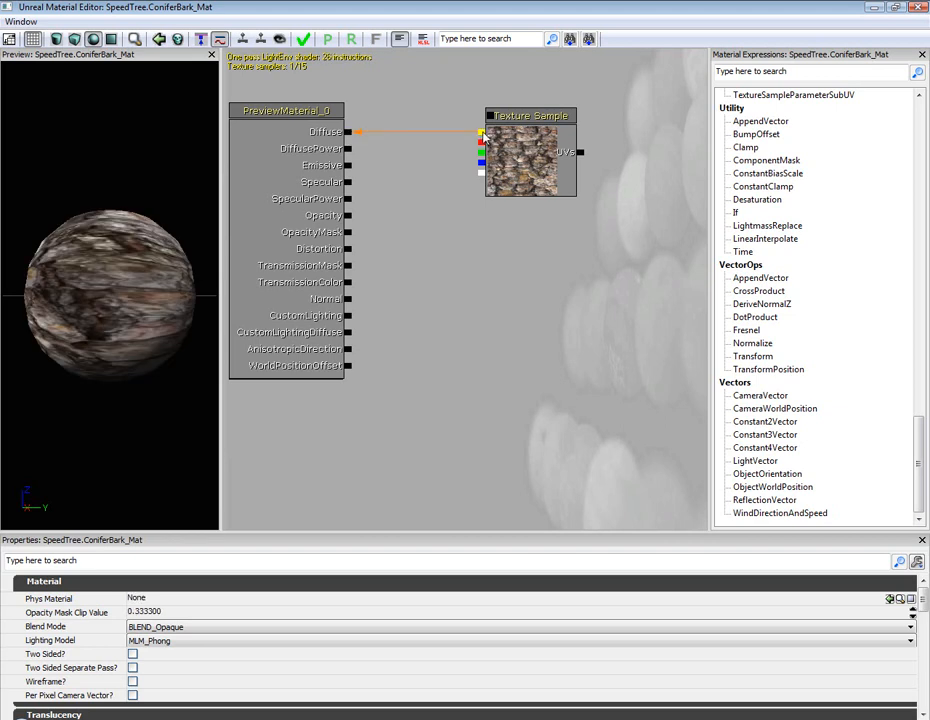
pyautogui.click(302, 39)
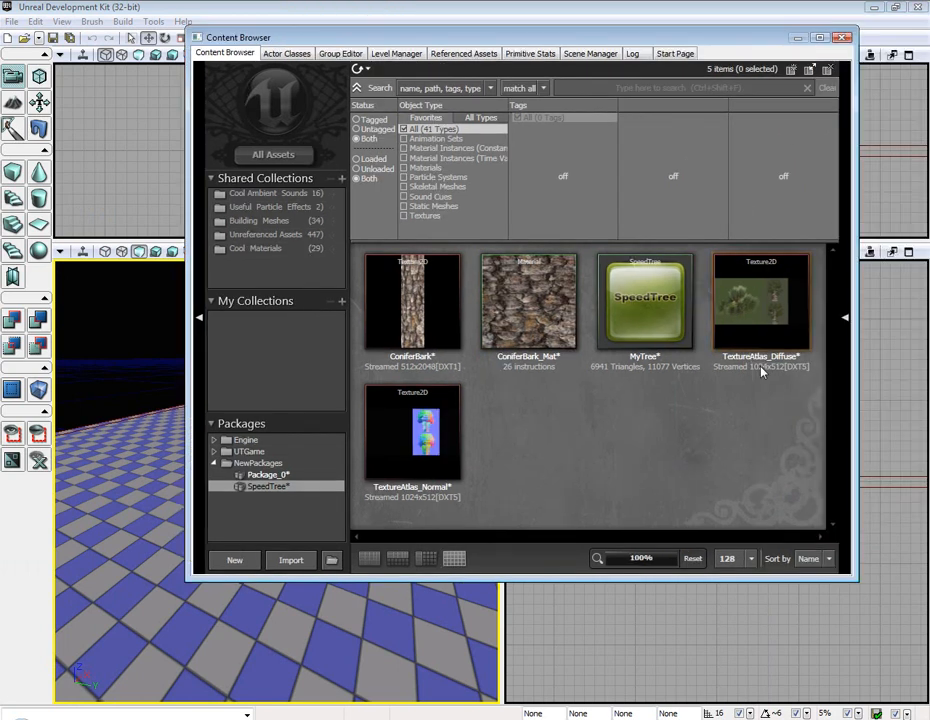
pyautogui.moveTo(760, 320)
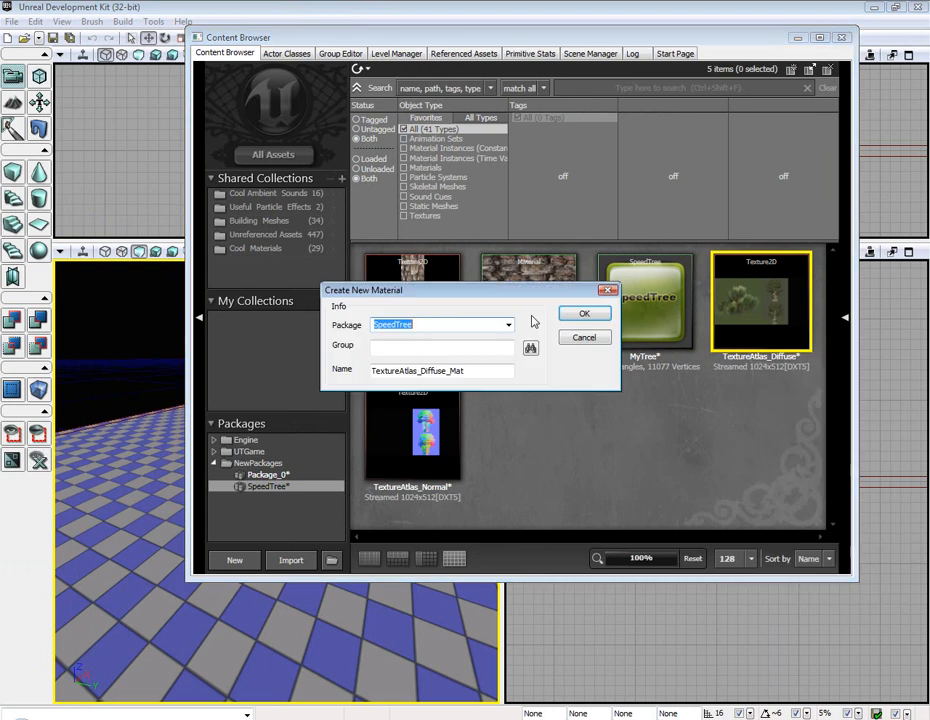
# Create TextureAtlas_Diffuse_Mat from the diffuse atlas and bring its Material Editor forward
pyautogui.click(584, 313)
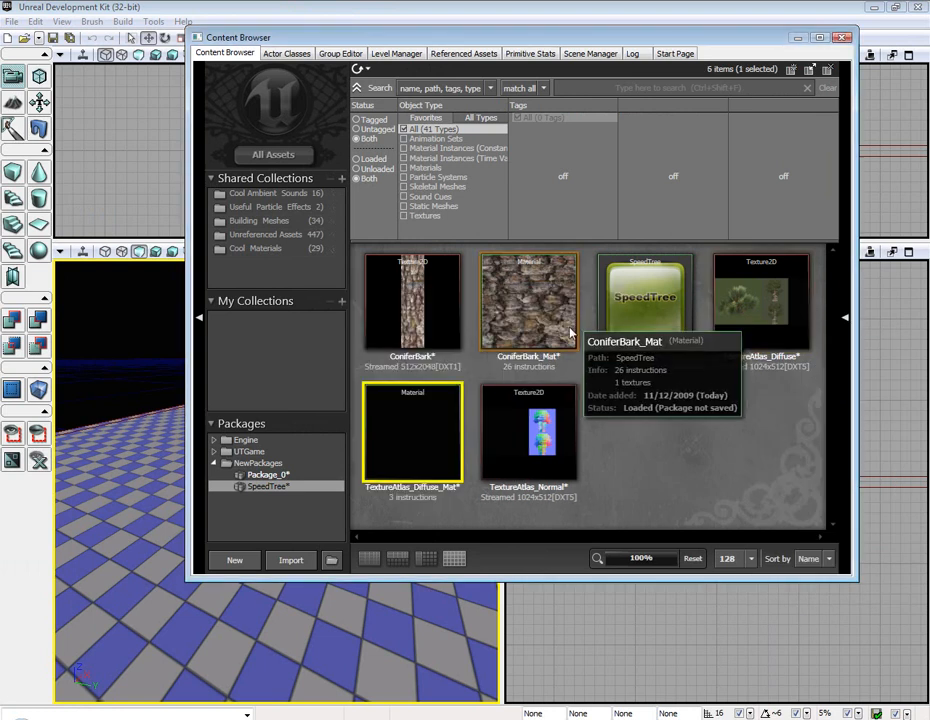
pyautogui.doubleClick(412, 430)
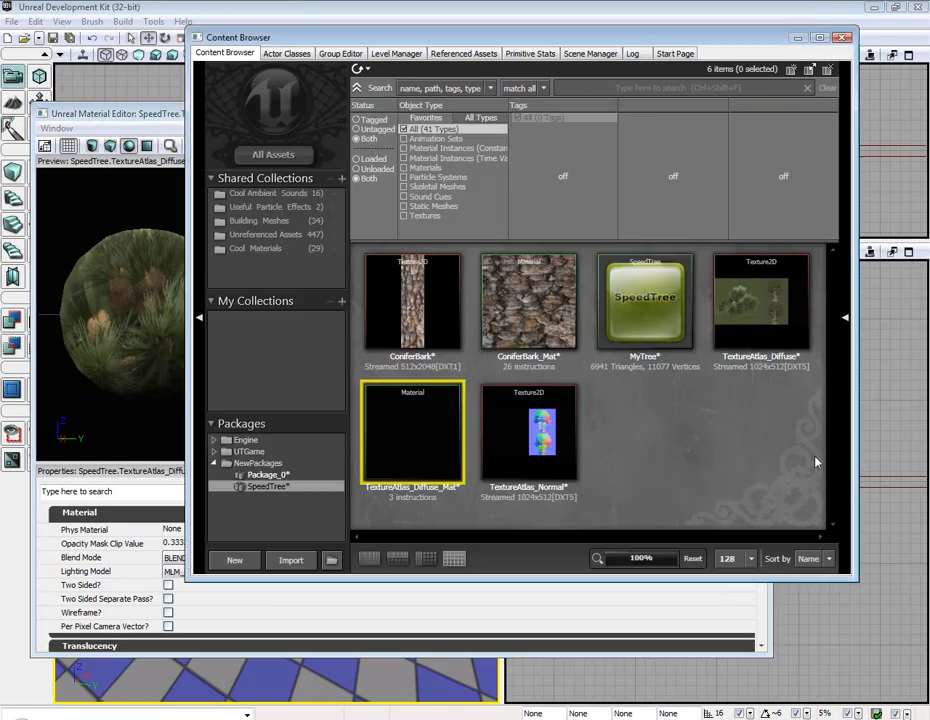
pyautogui.click(528, 430)
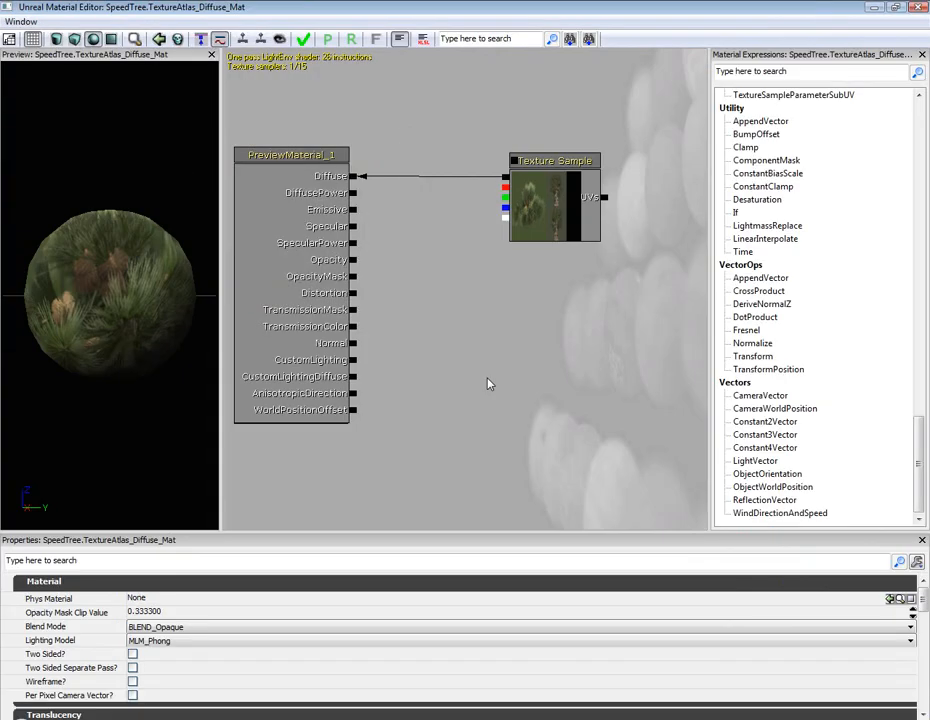
# Add Texture Sample, Vertex Color and Add nodes, wiring the diffuse atlas alpha into Add
pyautogui.rightClick(490, 384)
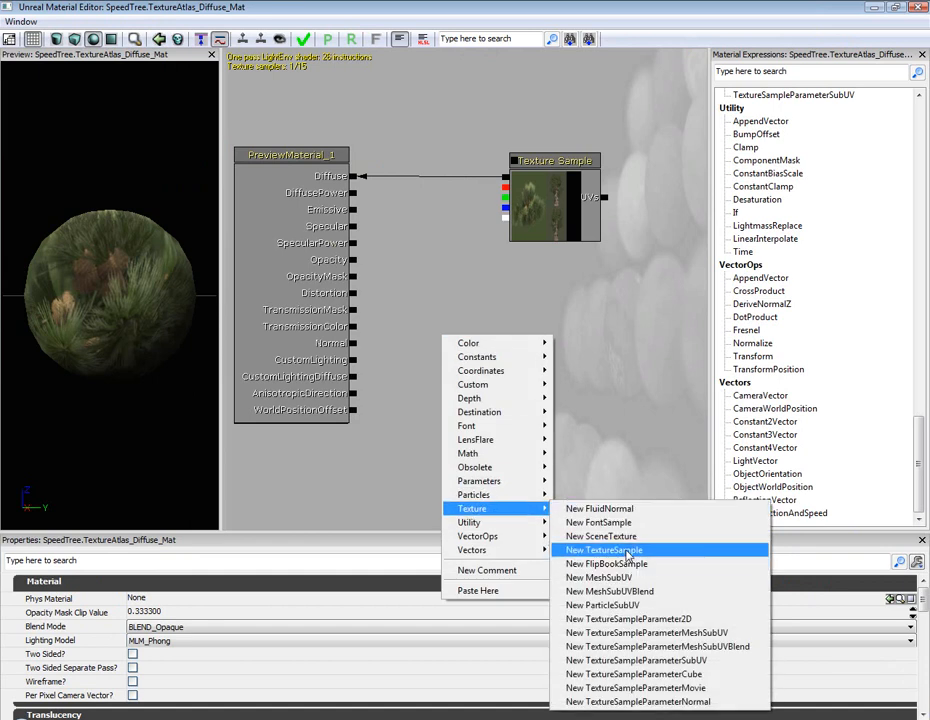
pyautogui.click(604, 550)
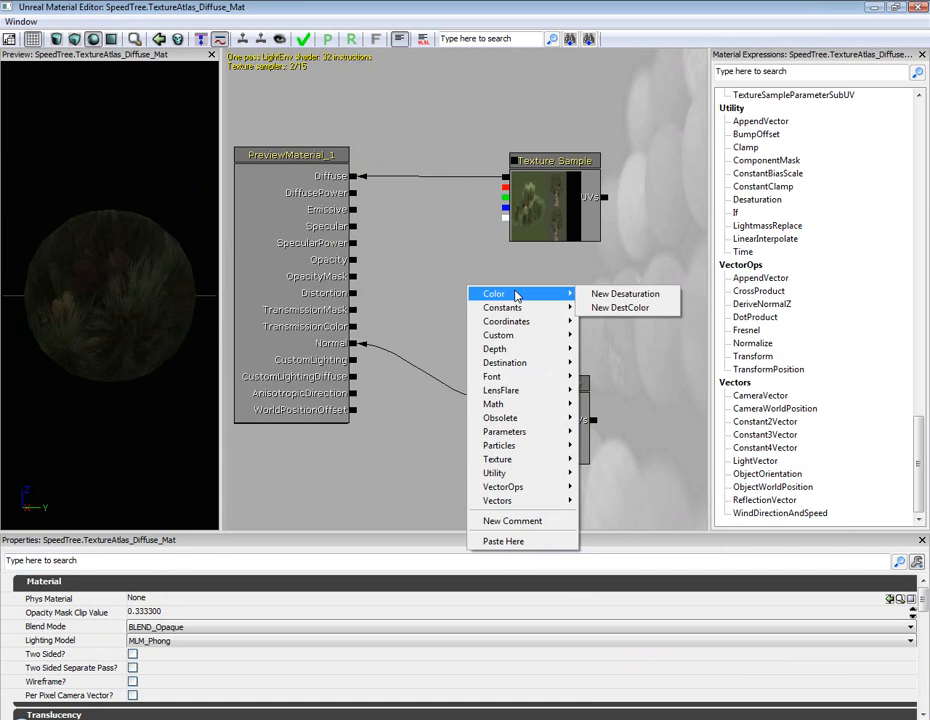
pyautogui.moveTo(498, 335)
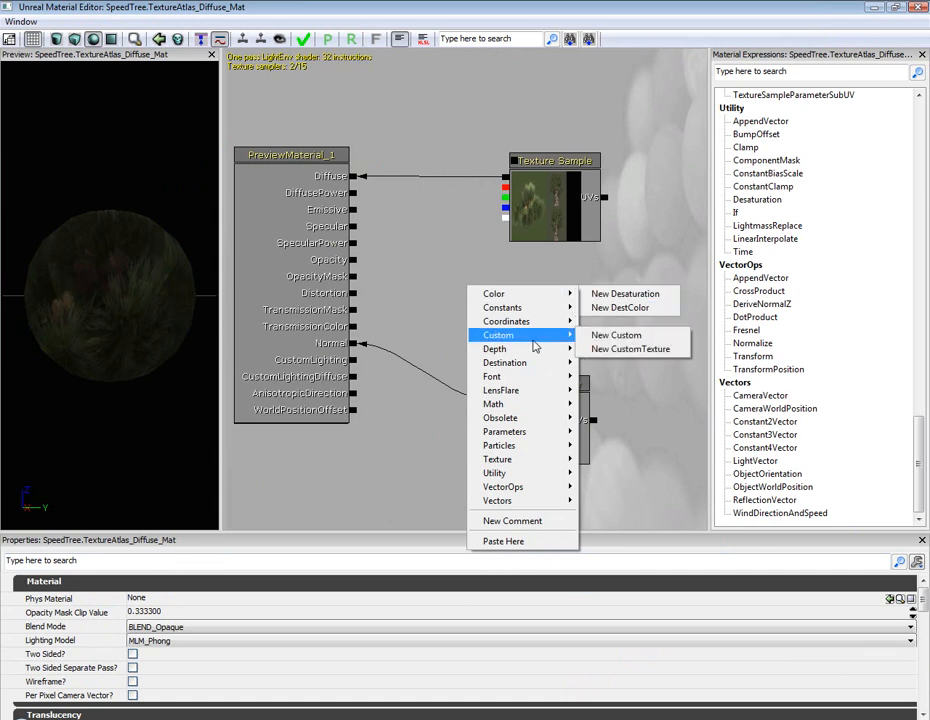
pyautogui.moveTo(503, 307)
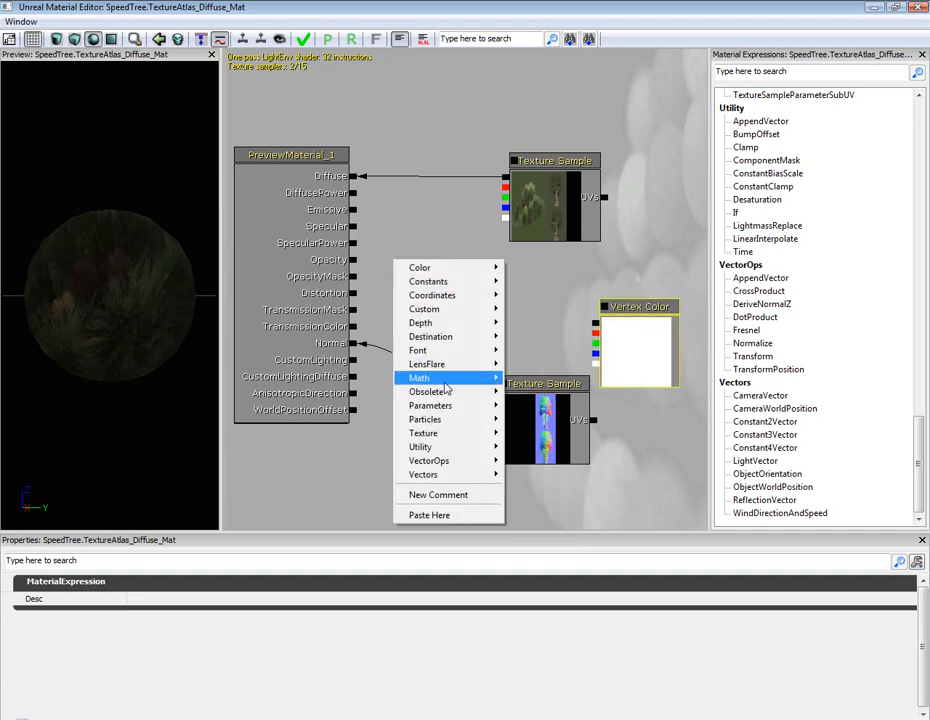
pyautogui.click(420, 391)
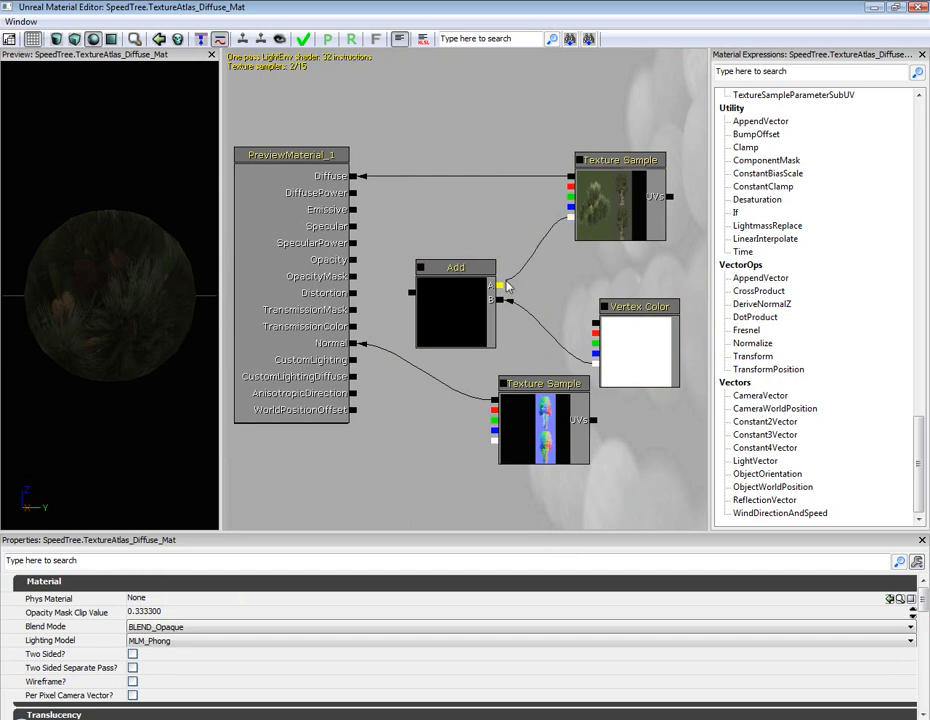
pyautogui.click(489, 280)
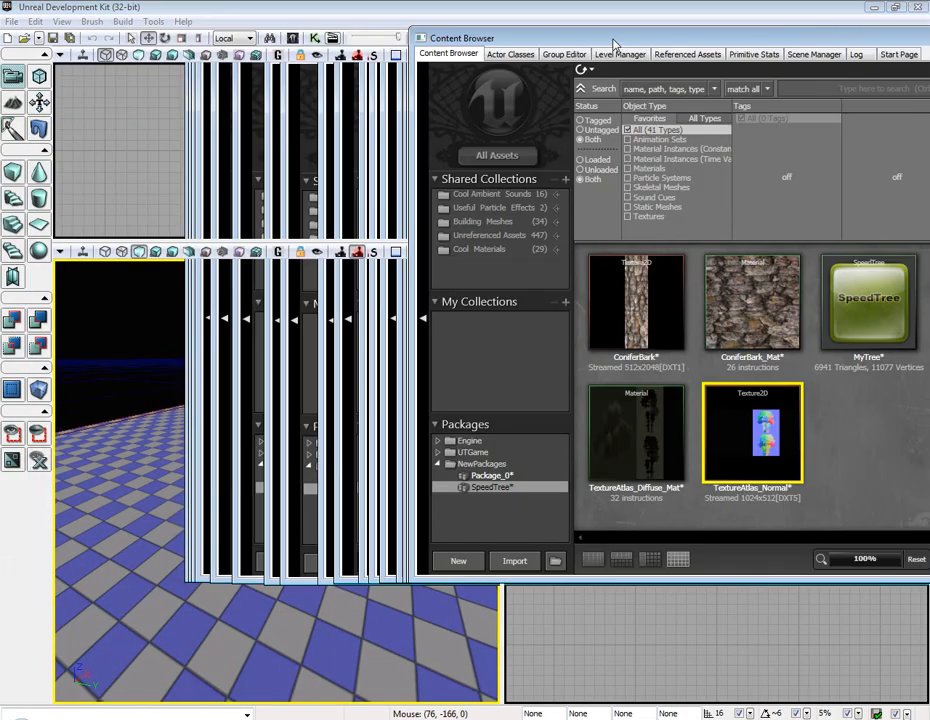
# Open MyTree in the SpeedTree Editor and assign ConiferBark_Mat to its branch material slots
pyautogui.doubleClick(868, 300)
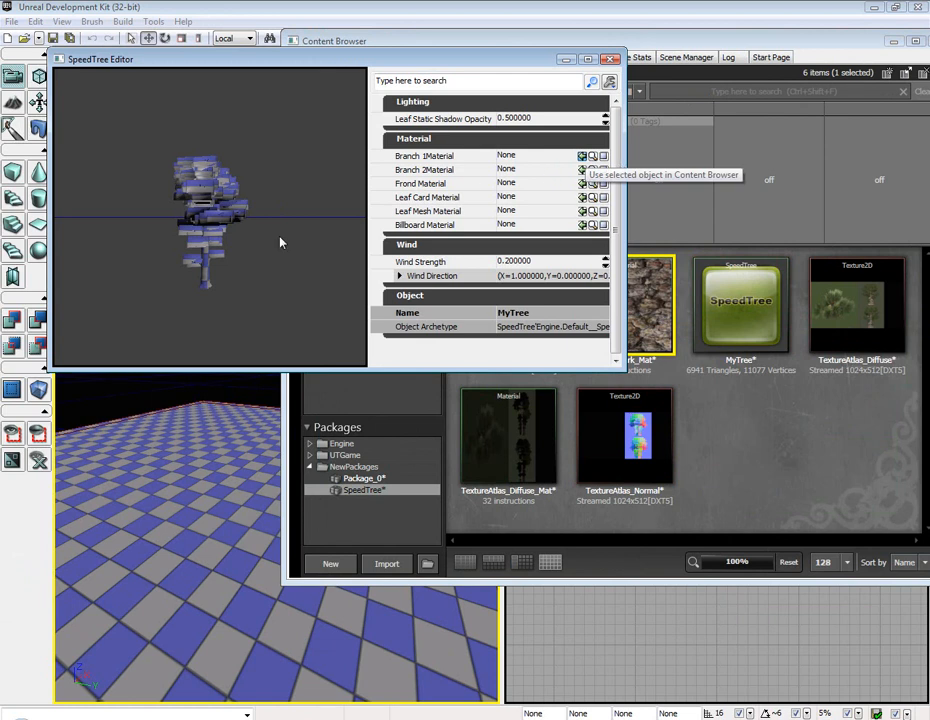
pyautogui.click(583, 155)
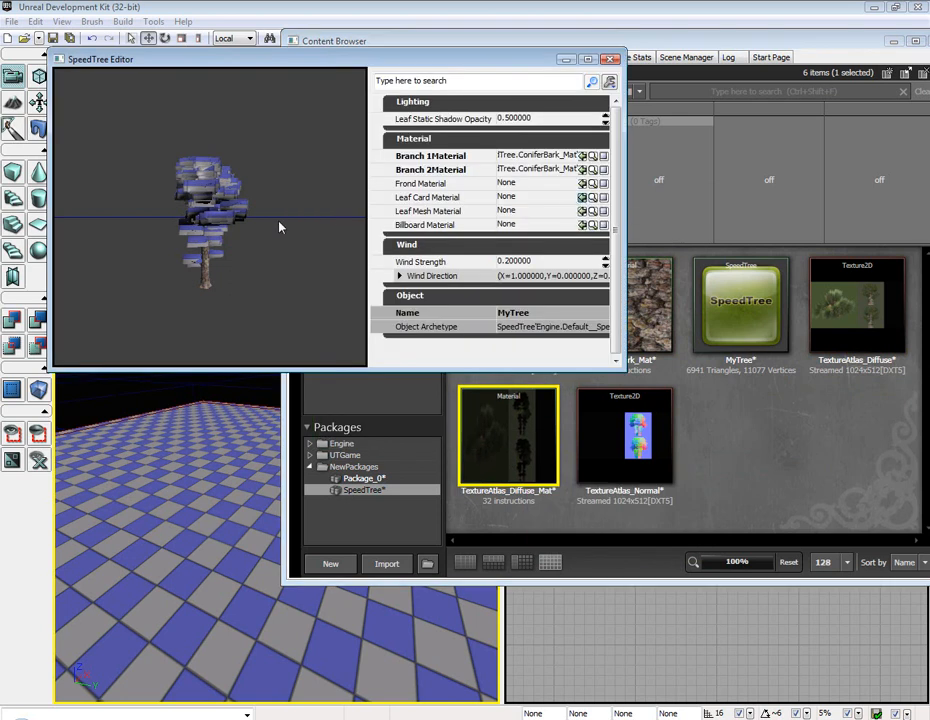
pyautogui.moveTo(312, 222)
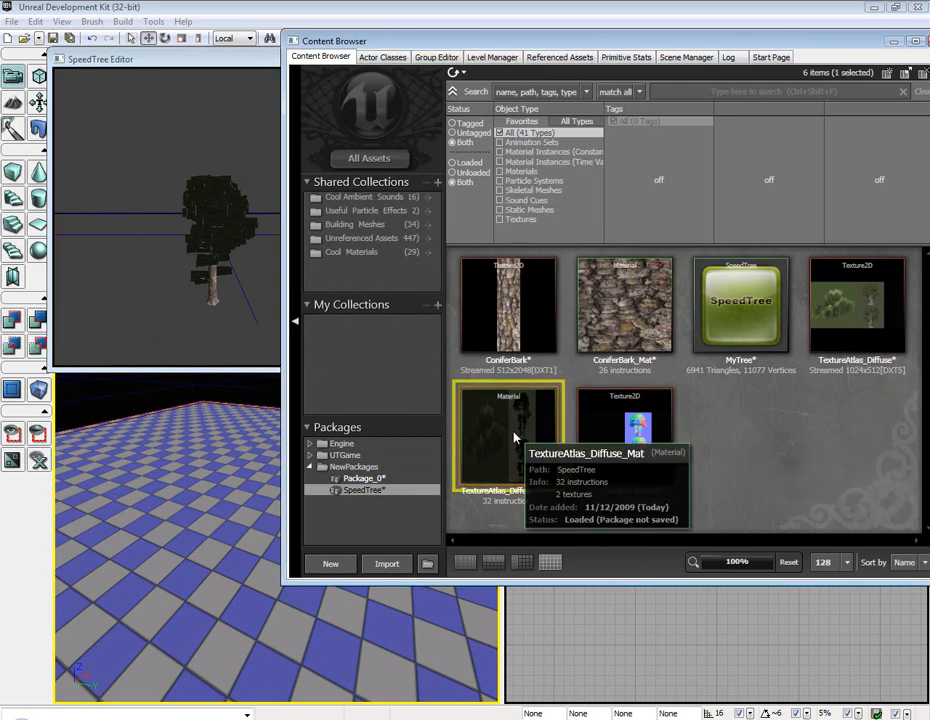
# Reopen TextureAtlas_Diffuse_Mat, set Blend Mode to BLEND_Masked, and apply the changes
pyautogui.doubleClick(508, 430)
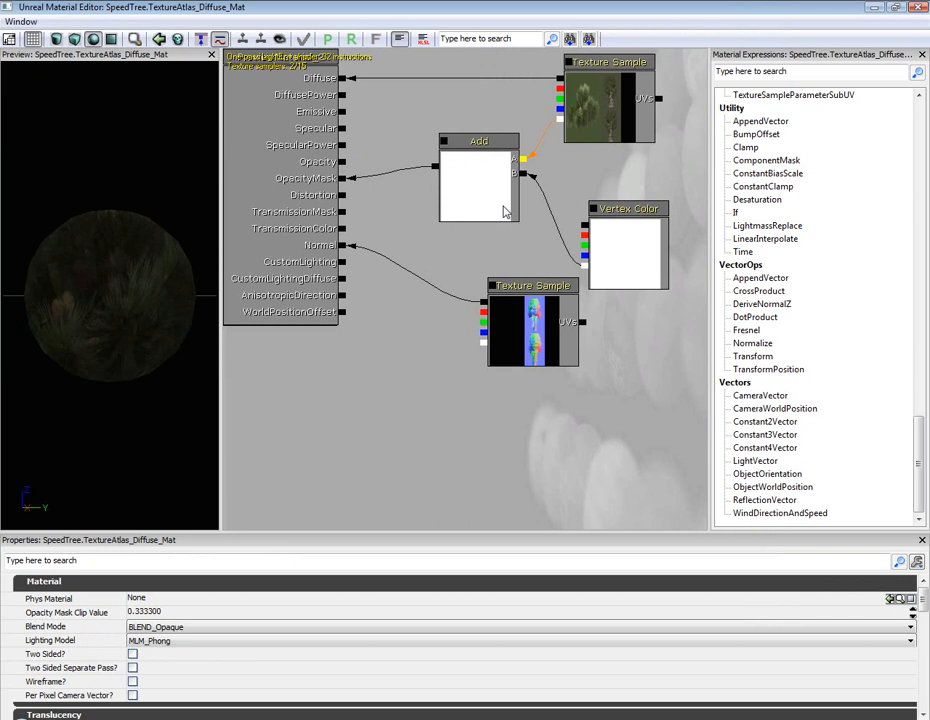
pyautogui.click(518, 626)
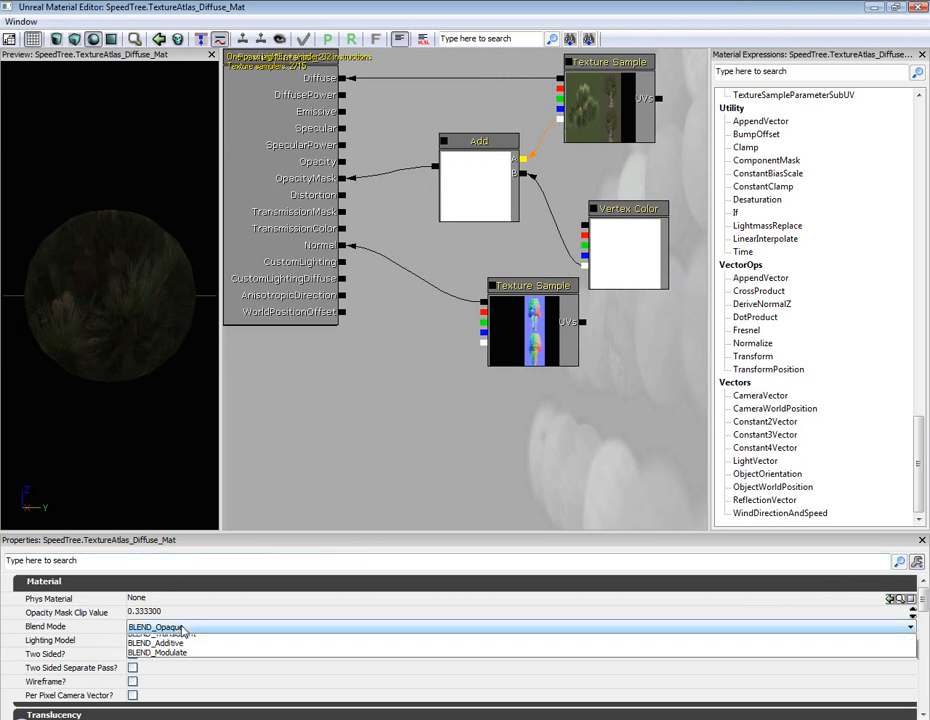
pyautogui.click(155, 633)
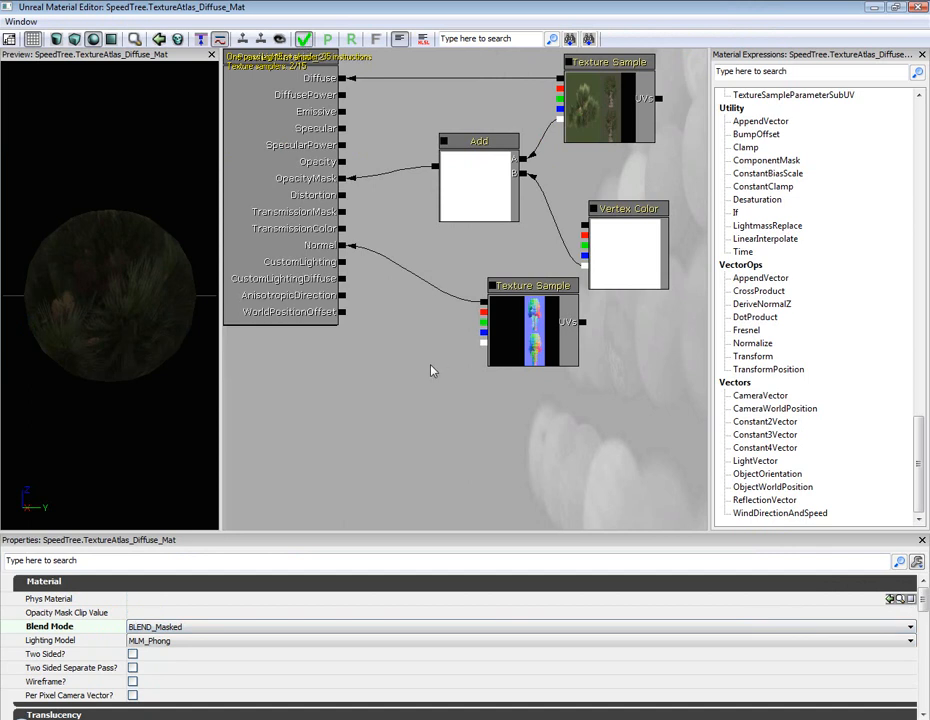
pyautogui.click(303, 39)
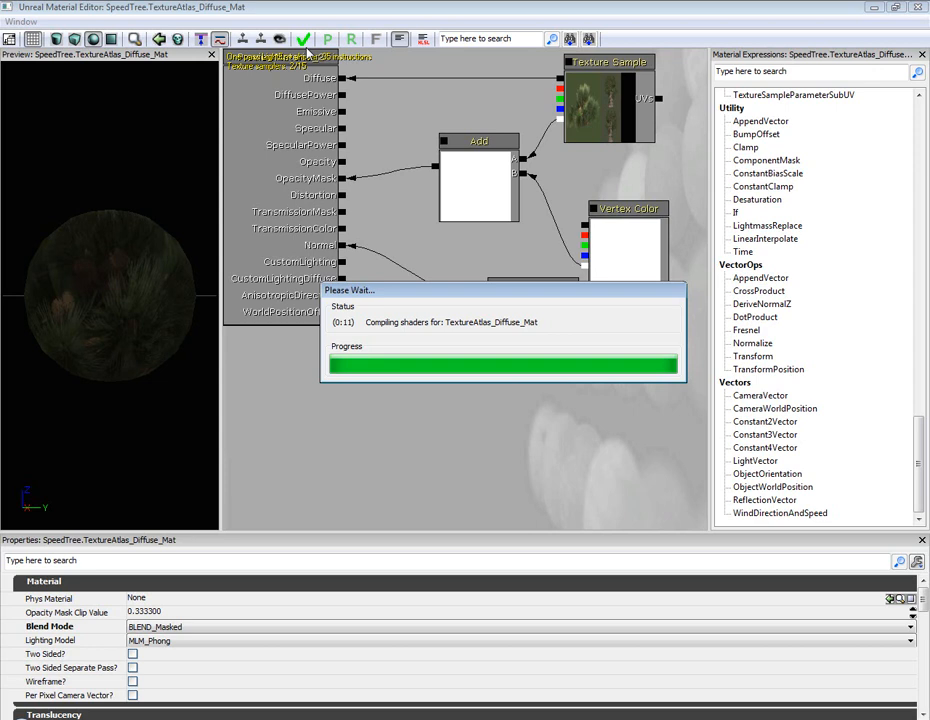
pyautogui.moveTo(465, 309)
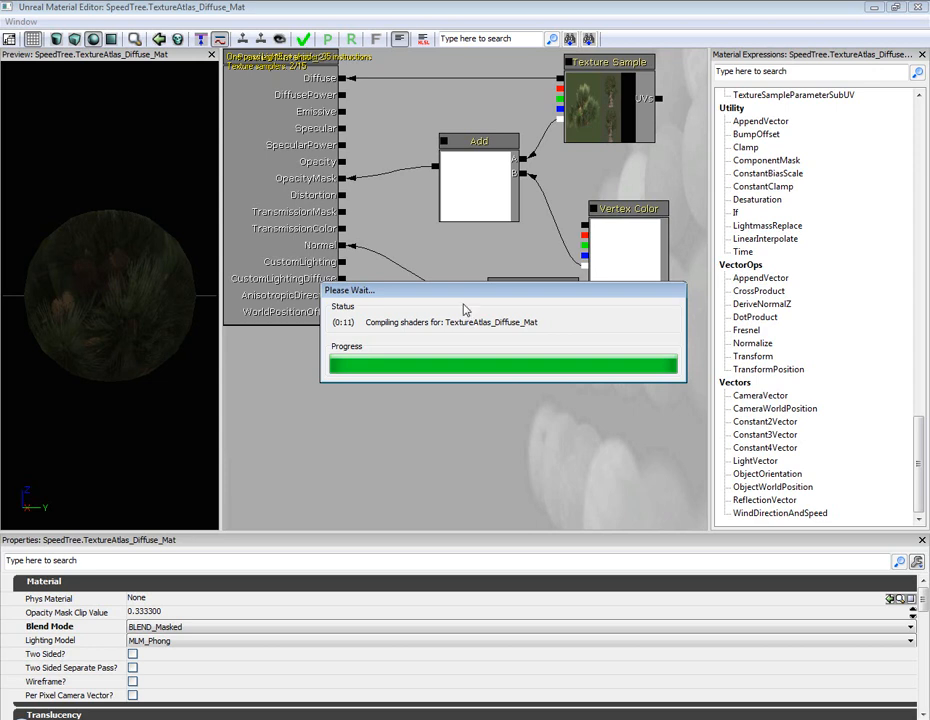
pyautogui.moveTo(435, 355)
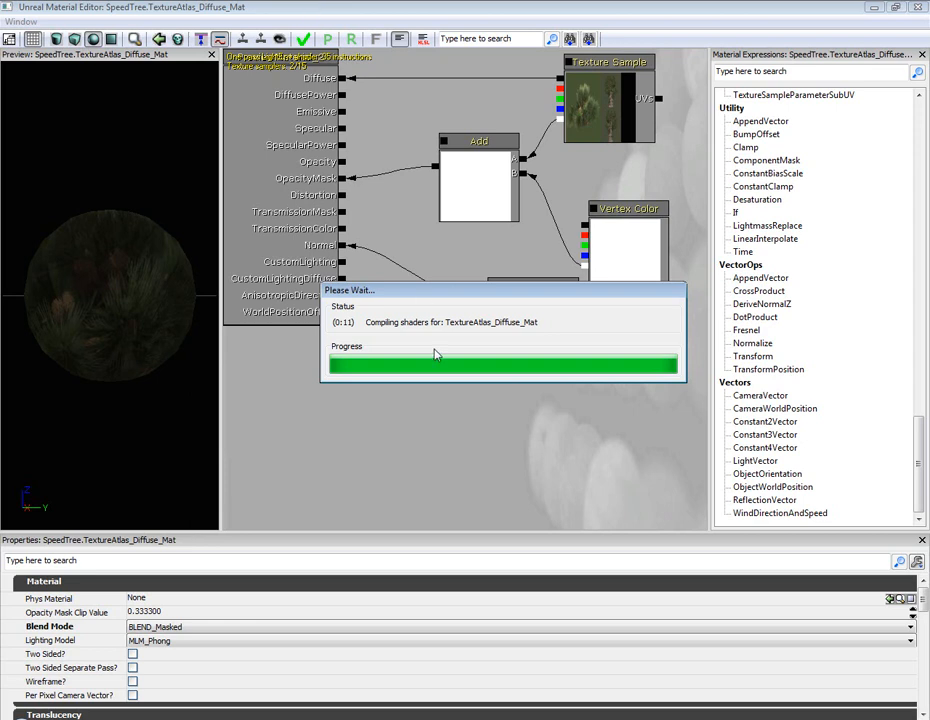
pyautogui.moveTo(425, 284)
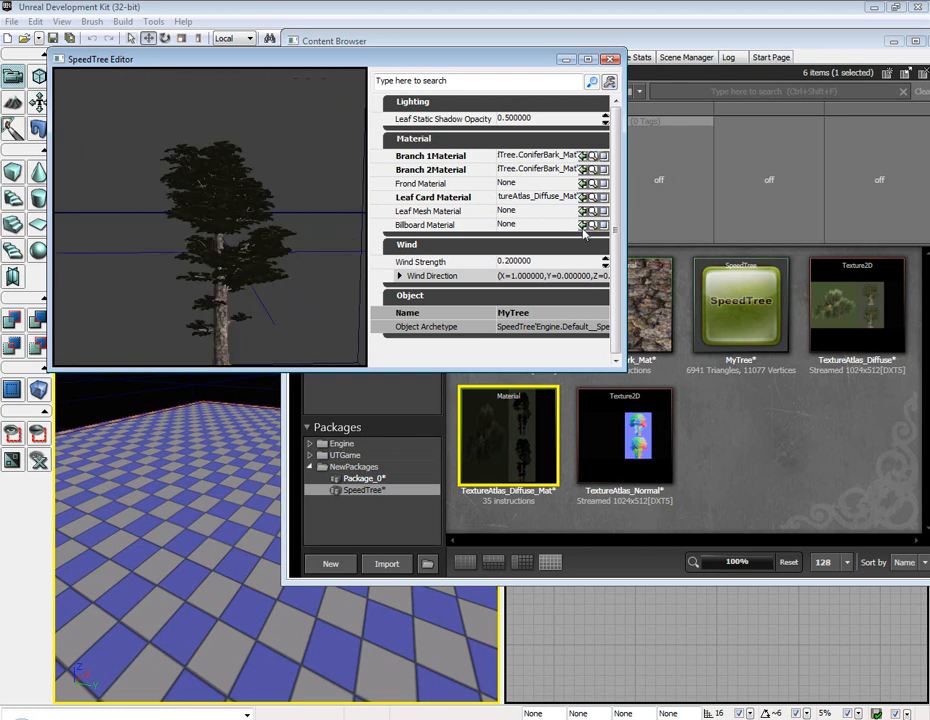
pyautogui.moveTo(585, 228)
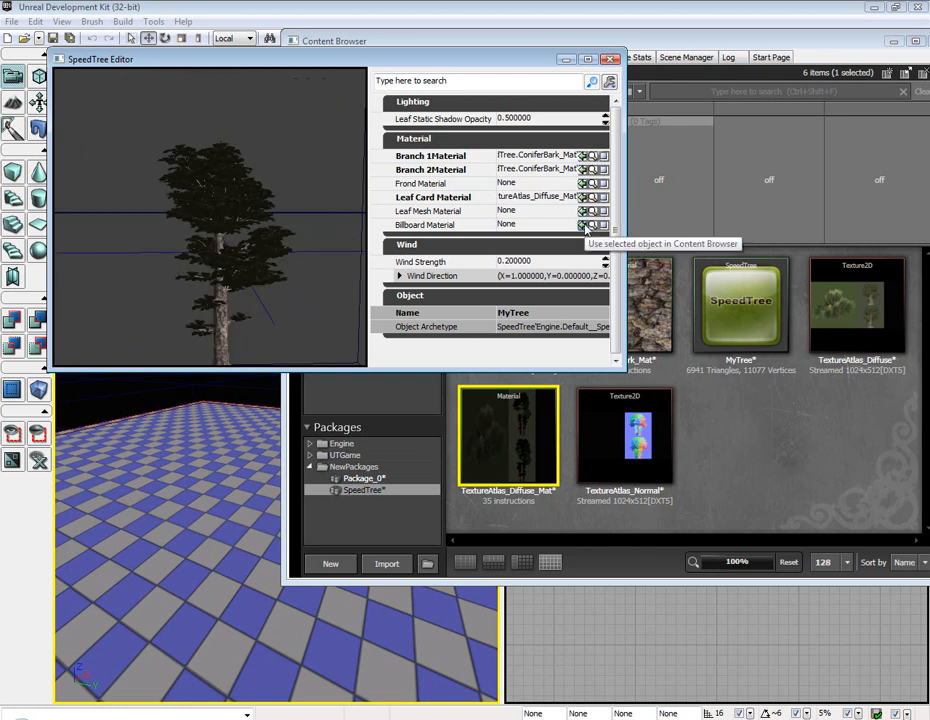
# Apply TextureAtlas_Diffuse_Mat to the billboard, frond and leaf mesh material slots
pyautogui.click(584, 224)
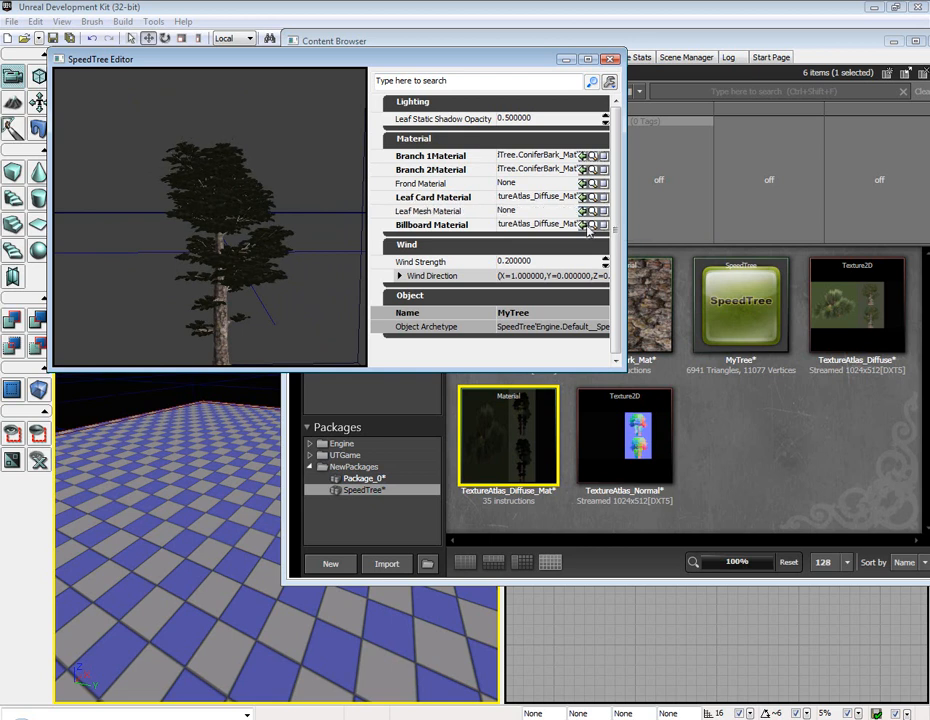
pyautogui.moveTo(425, 190)
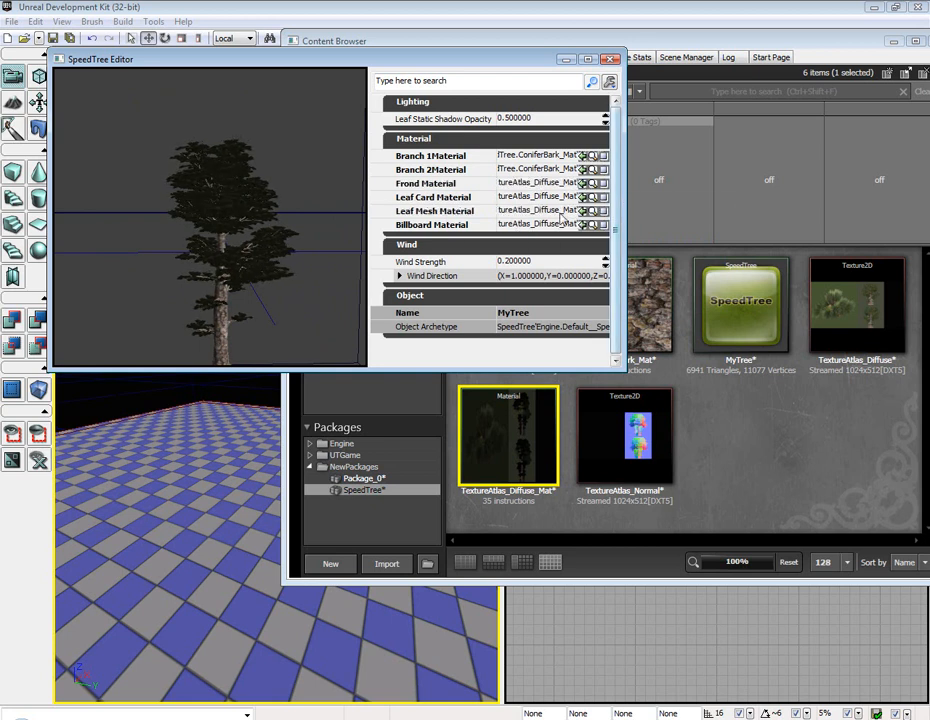
pyautogui.tripleClick(540, 261)
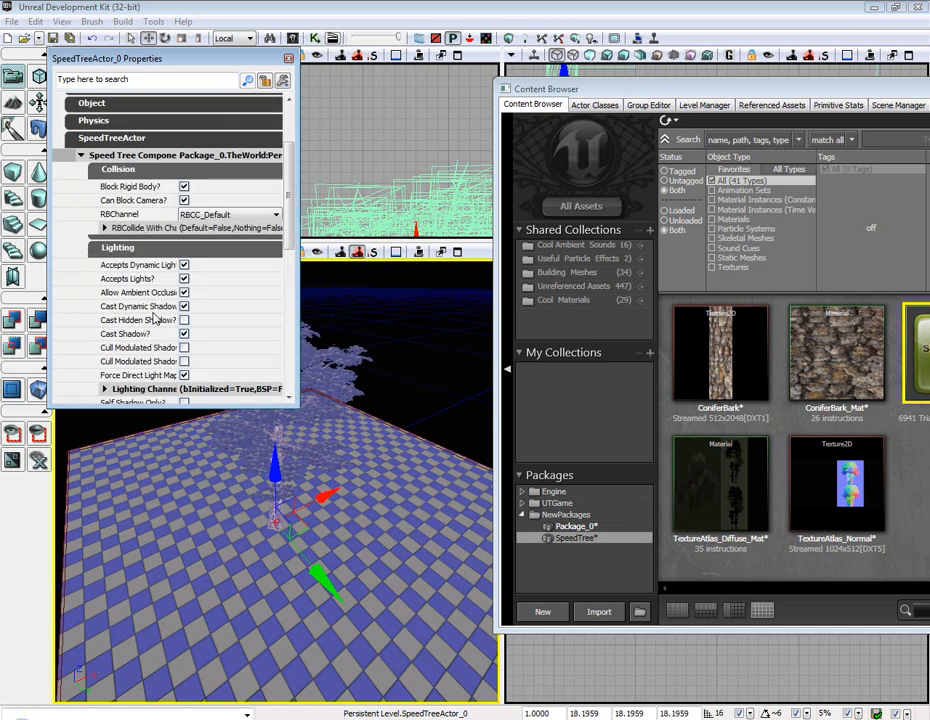
# Place SpeedTreeActor_0 on the floor and show its Lighting and Lighting Channels properties
pyautogui.click(104, 390)
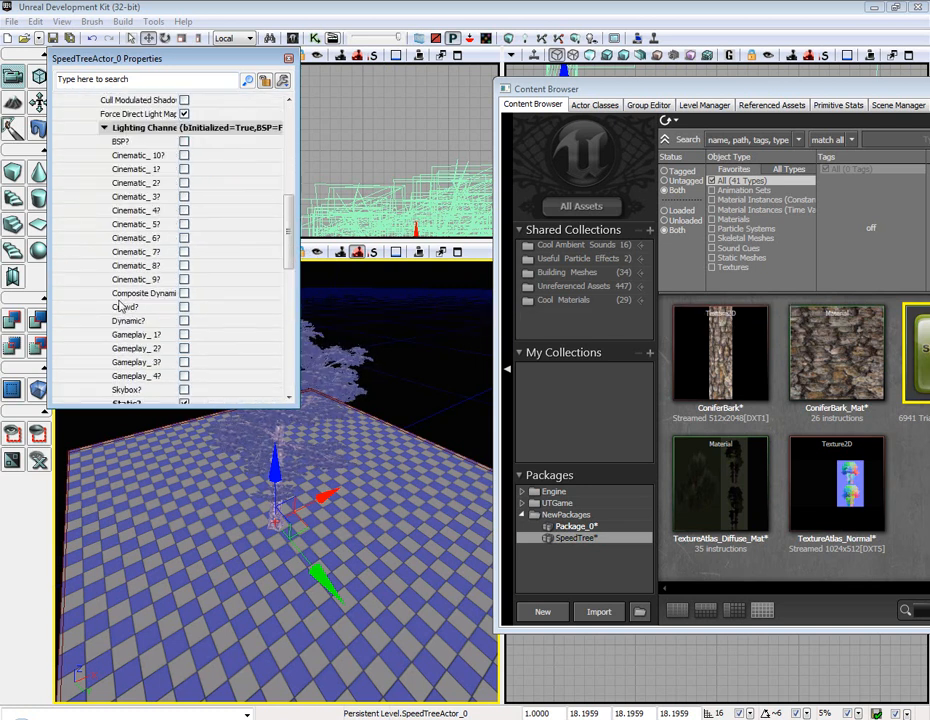
pyautogui.click(184, 320)
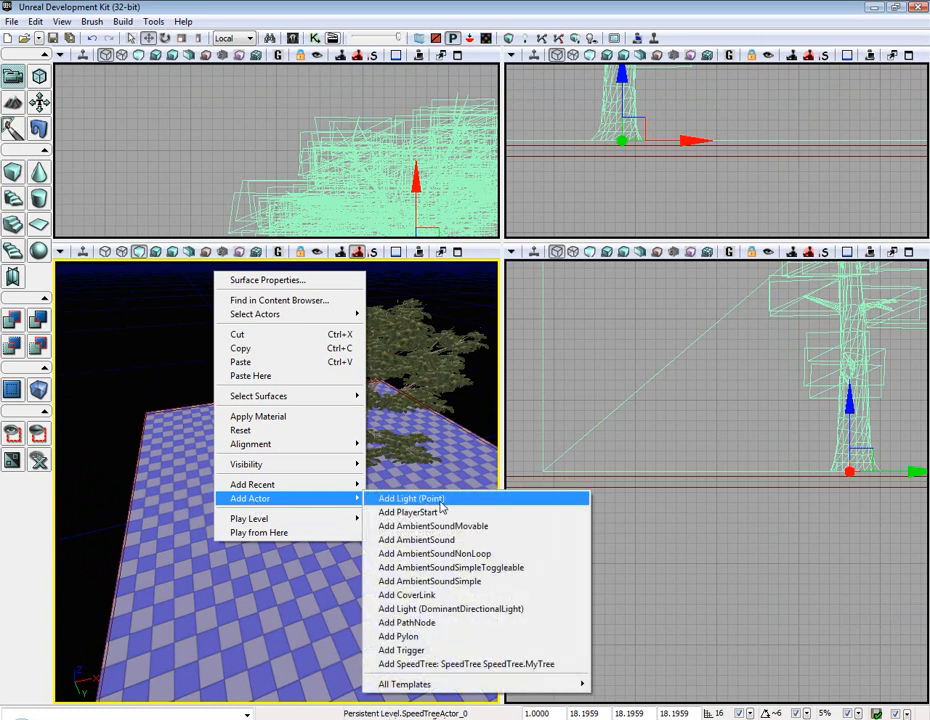
# Add a point light near the tree and rebuild the level lighting
pyautogui.click(450, 608)
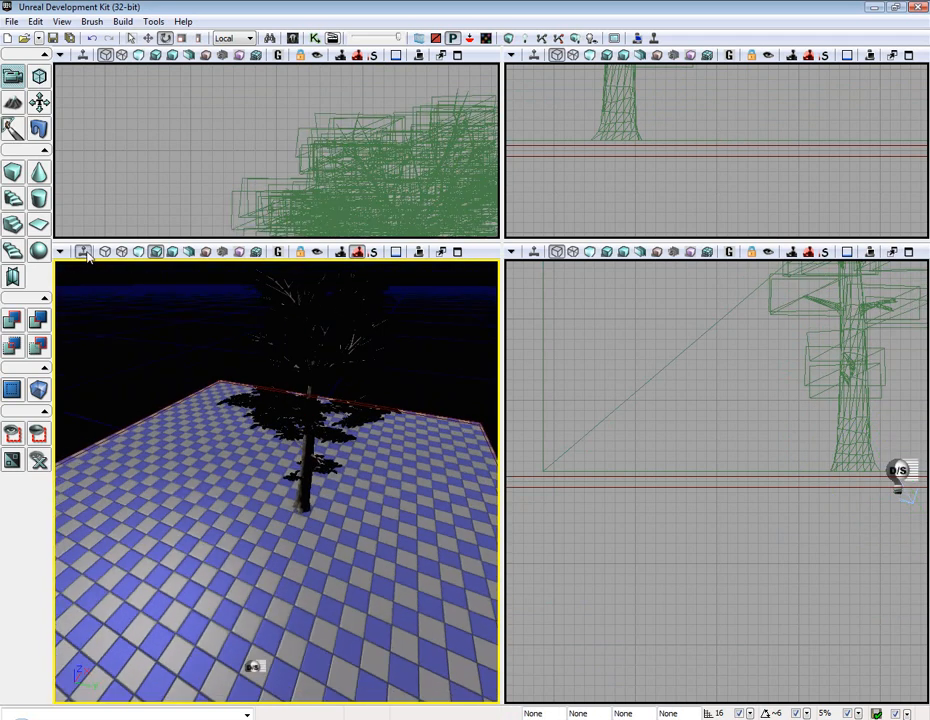
pyautogui.moveTo(300, 470); pyautogui.dragTo(280, 400)
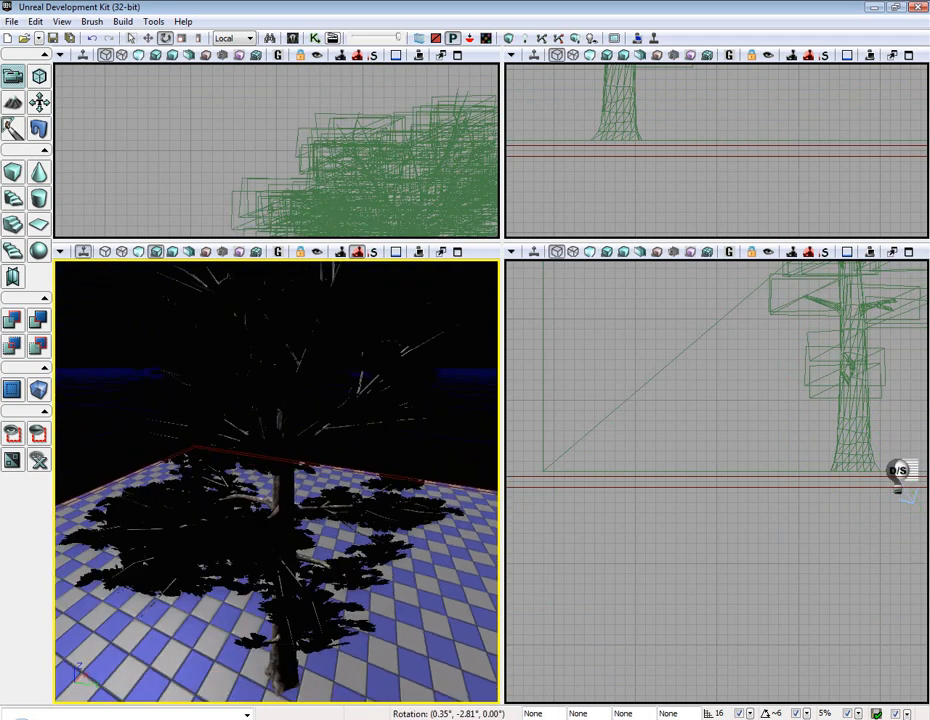
pyautogui.click(122, 21)
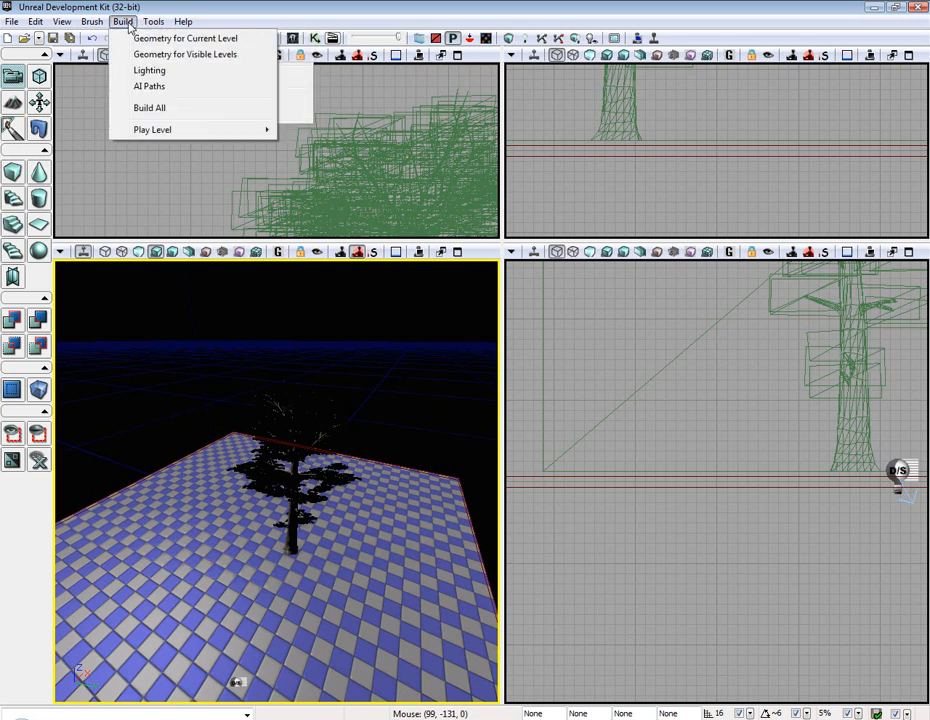
pyautogui.click(149, 70)
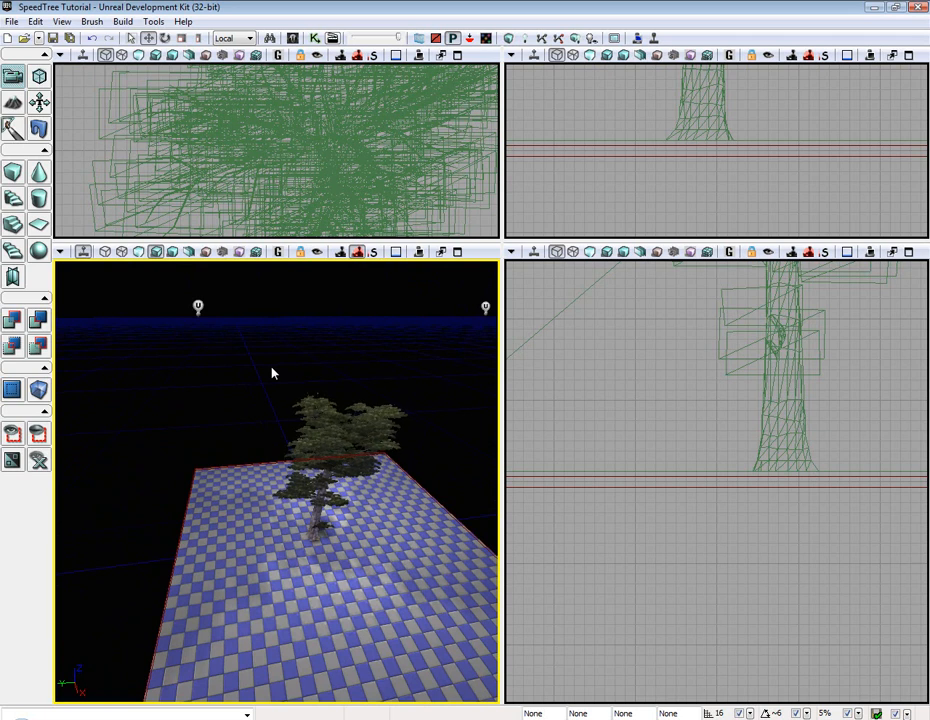
pyautogui.moveTo(212, 331)
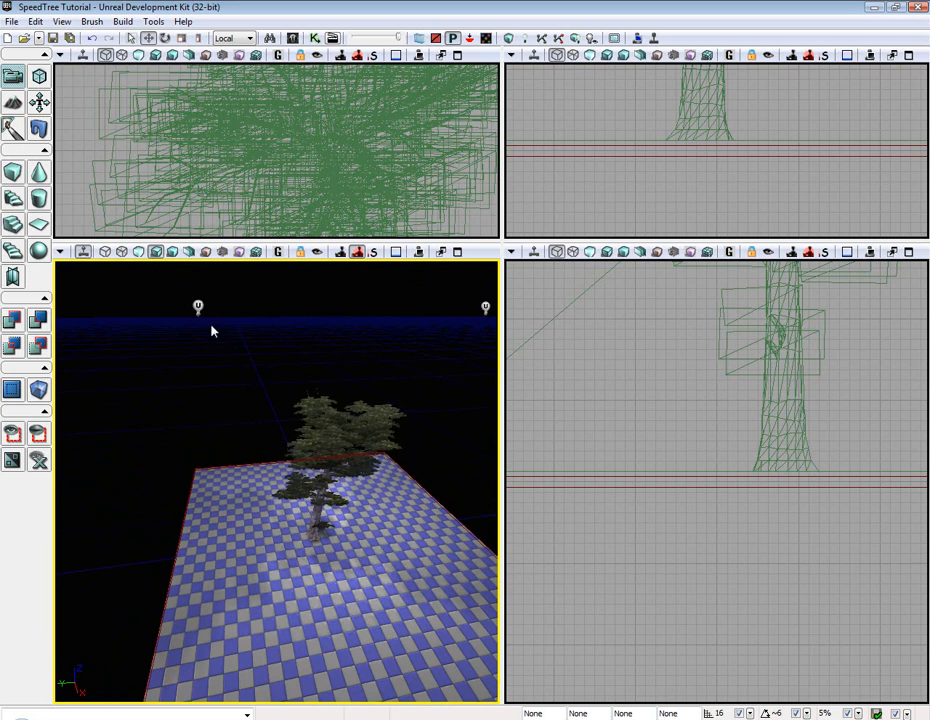
# Fly the camera close around the lit tree's bark and needles, then bring up the SpeedTree package
pyautogui.moveTo(210, 330); pyautogui.dragTo(395, 408)
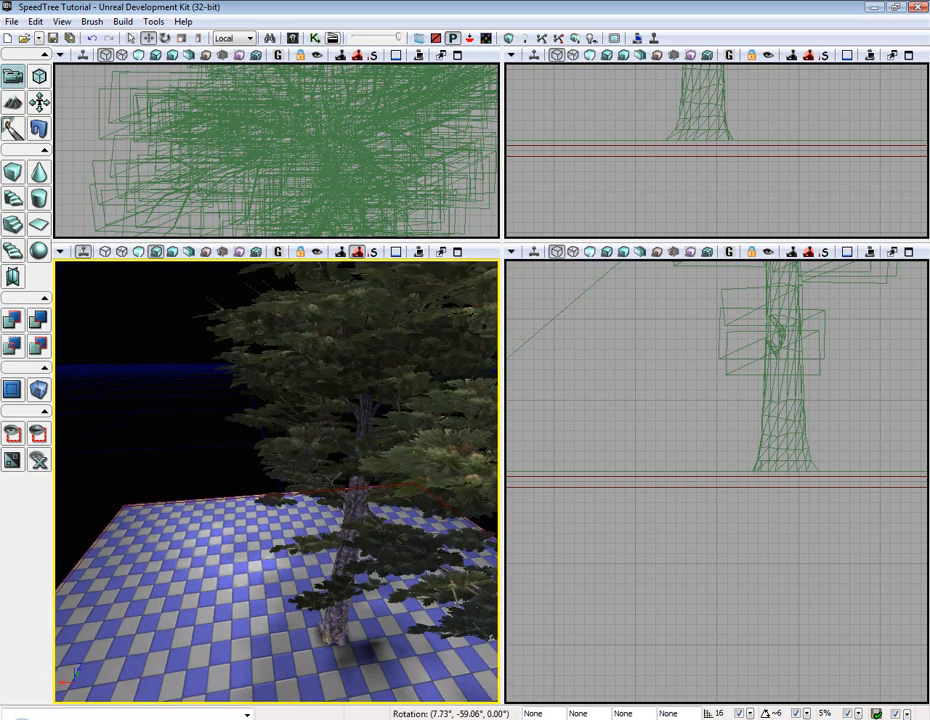
pyautogui.moveTo(280, 480); pyautogui.dragTo(280, 400)
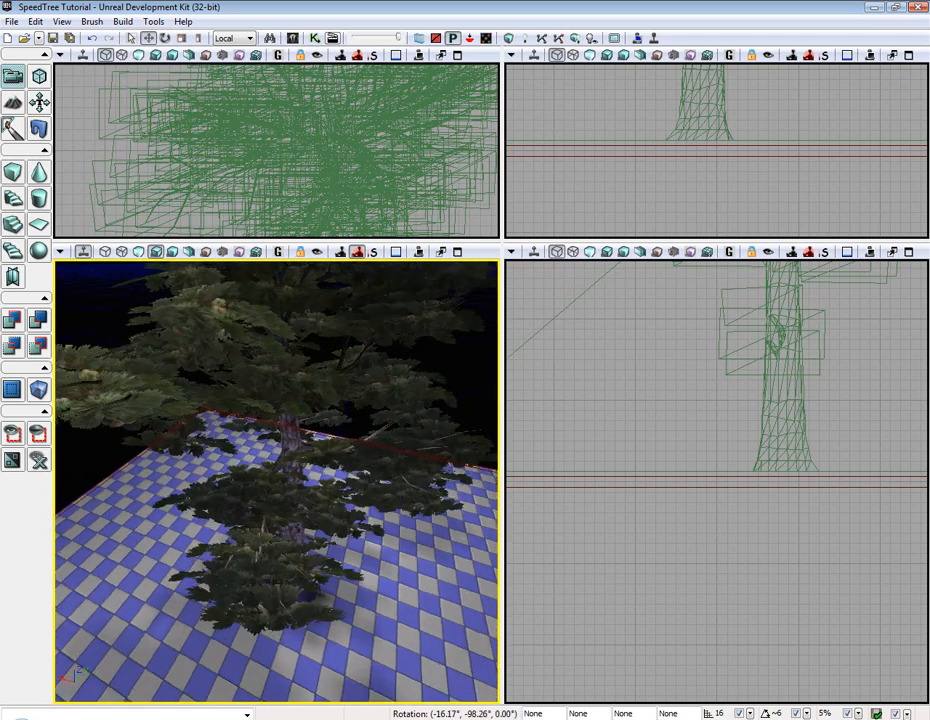
pyautogui.click(61, 21)
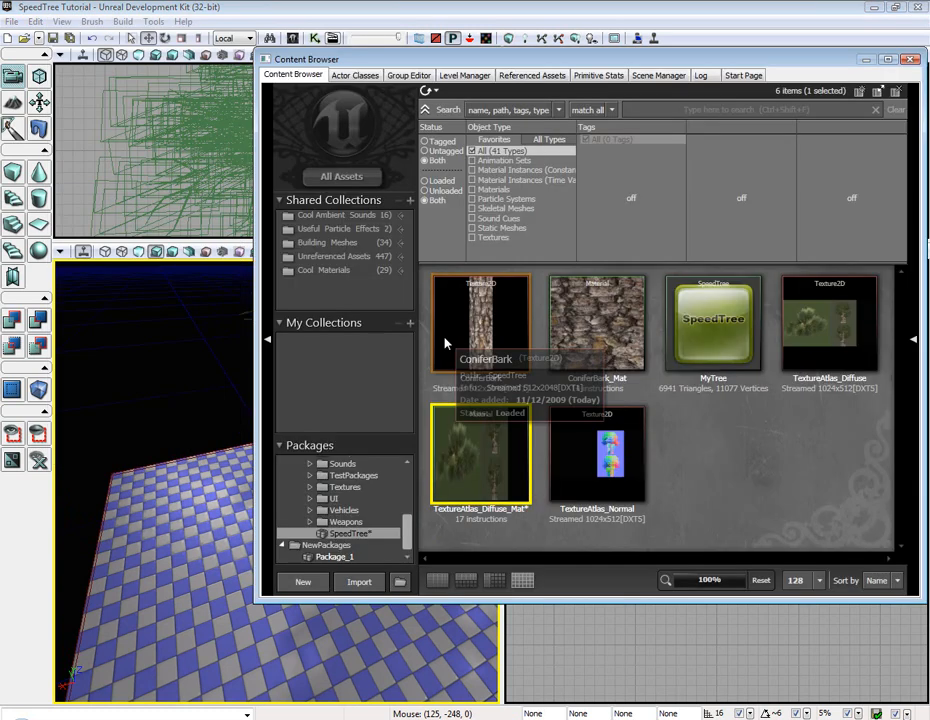
# Open TextureAtlas_Diffuse_Mat in the Material Editor from its Content Browser context menu
pyautogui.rightClick(480, 455)
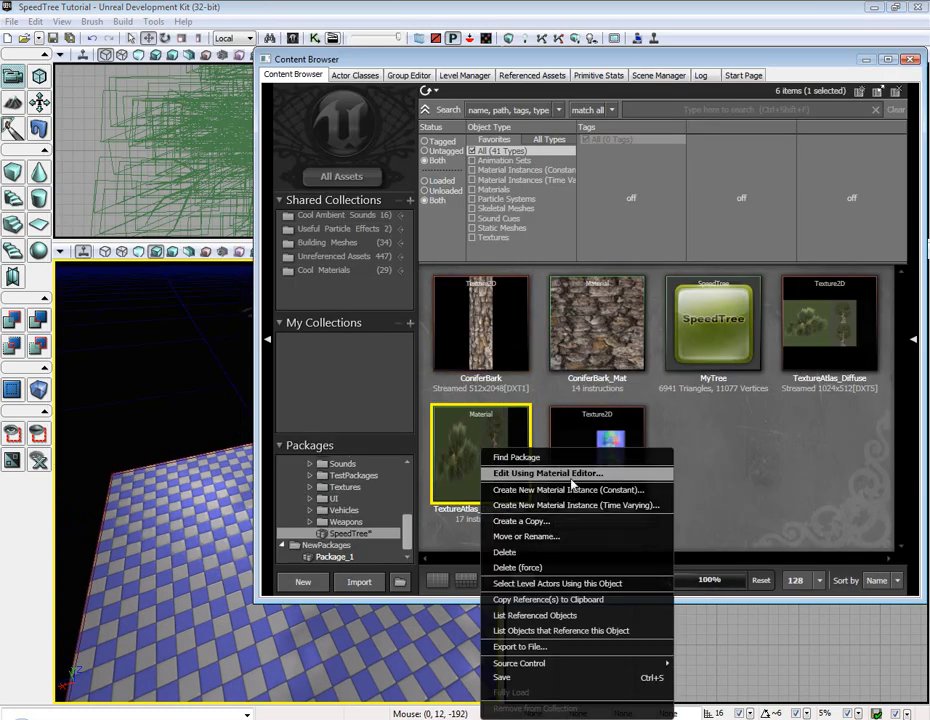
pyautogui.click(547, 473)
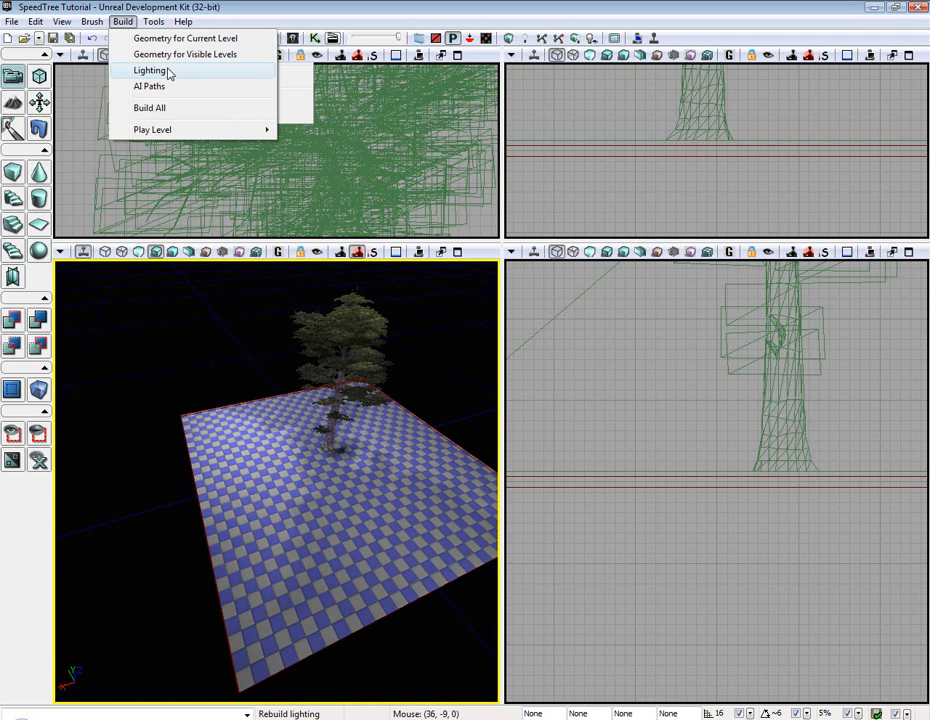
pyautogui.click(150, 70)
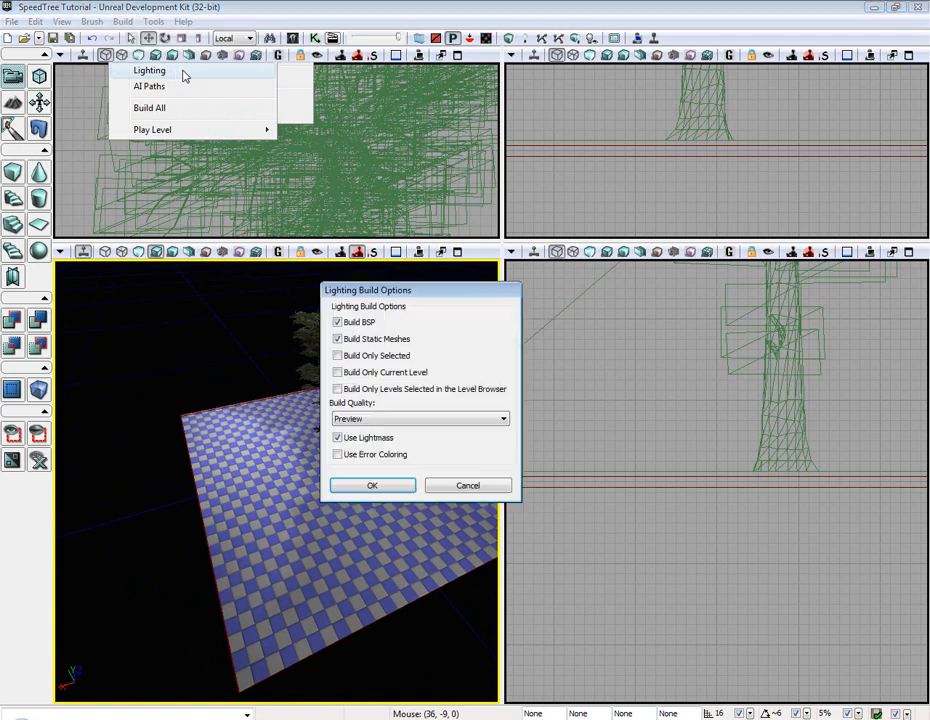
pyautogui.click(337, 437)
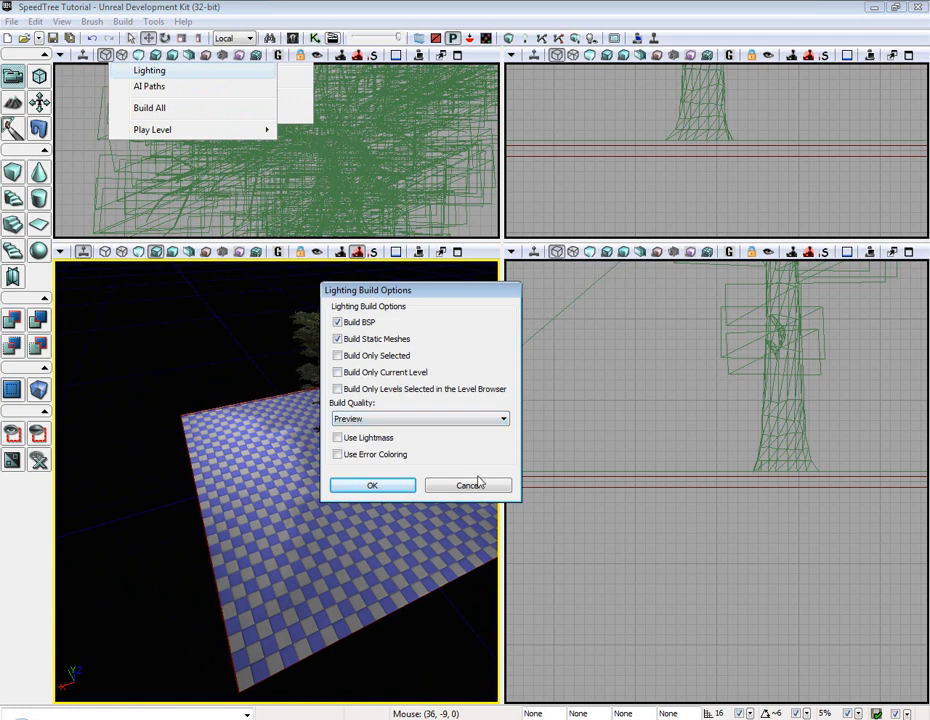
pyautogui.moveTo(468, 485)
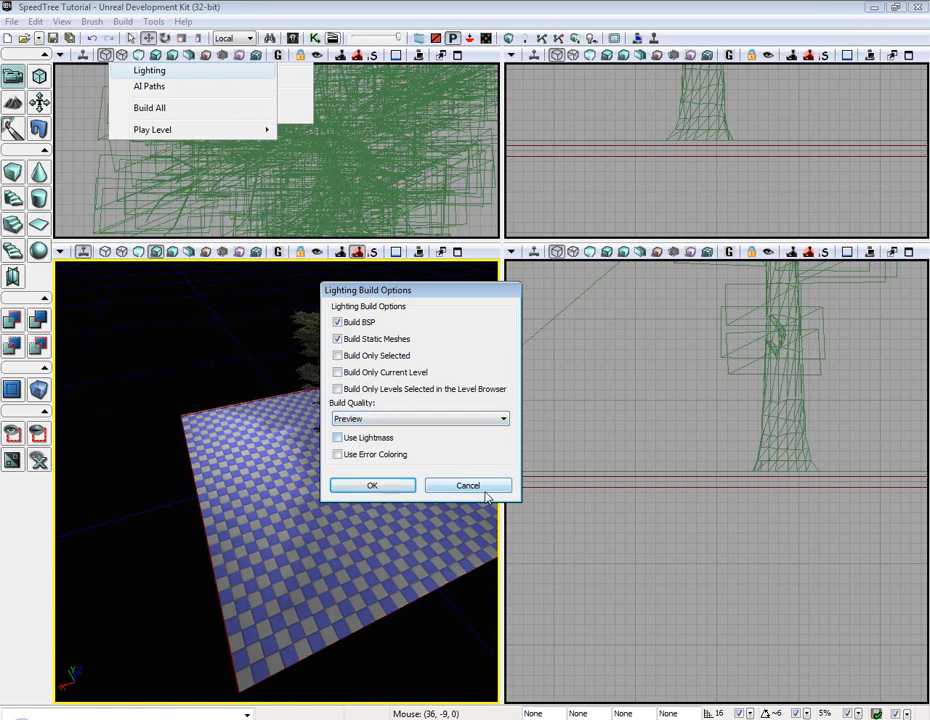
pyautogui.click(371, 485)
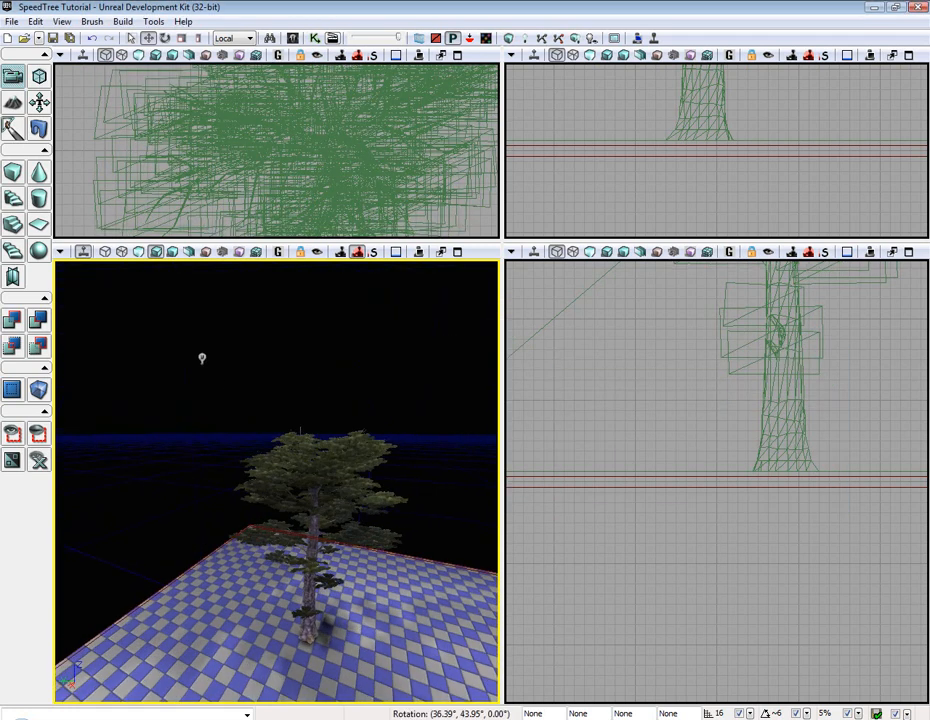